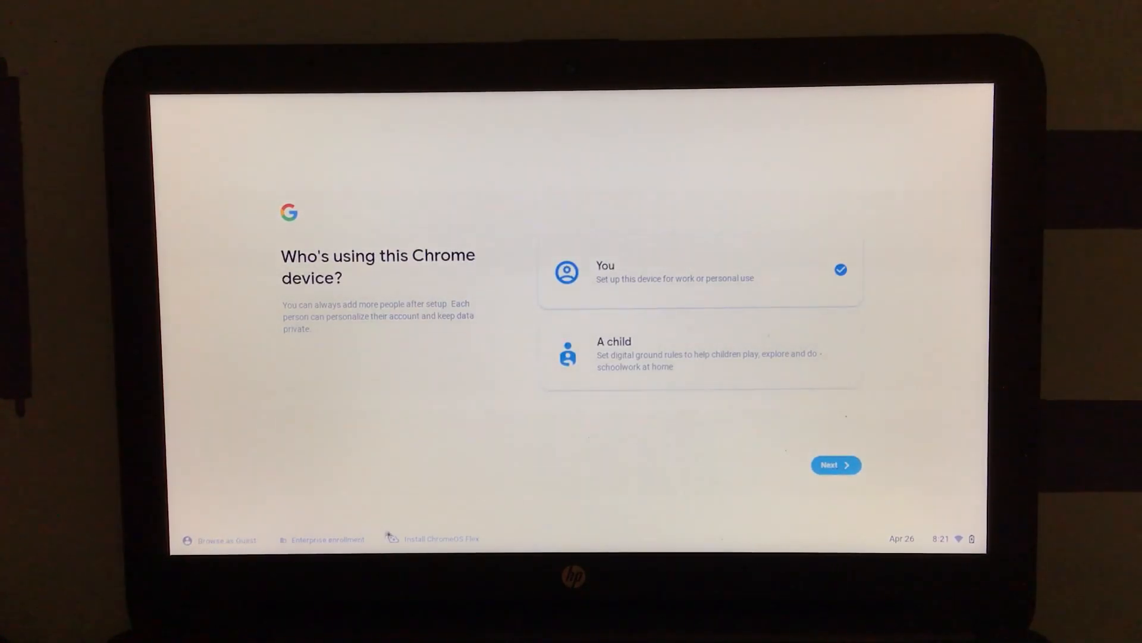
# Choose to install ChromeOS Flex and bring up the erase-hard-drive confirmation
pyautogui.click(441, 539)
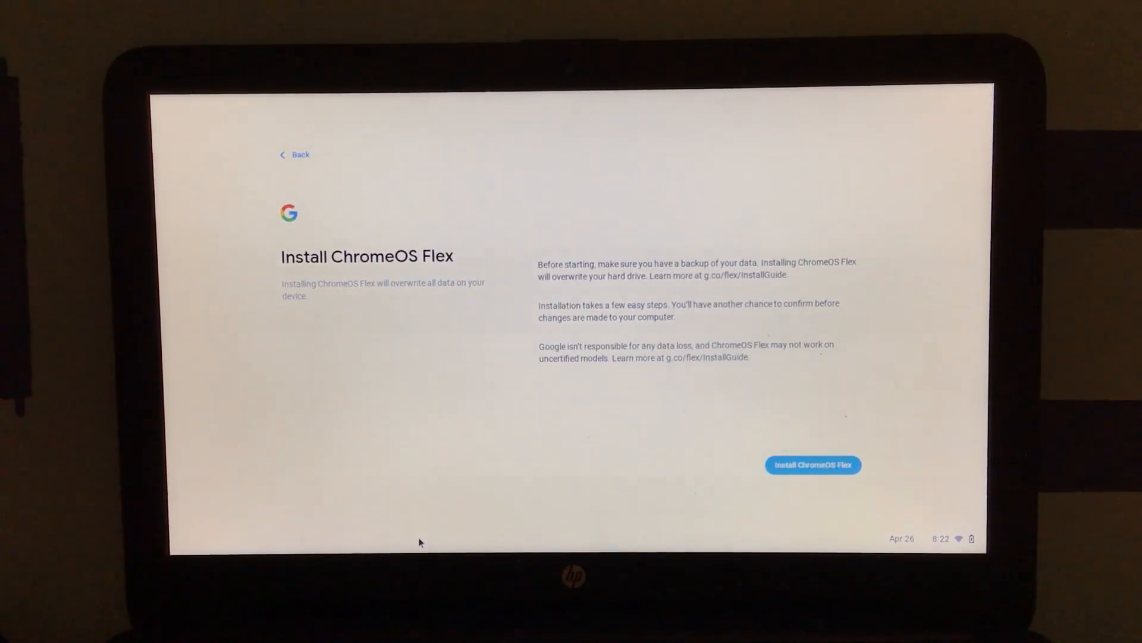
pyautogui.moveTo(719, 288)
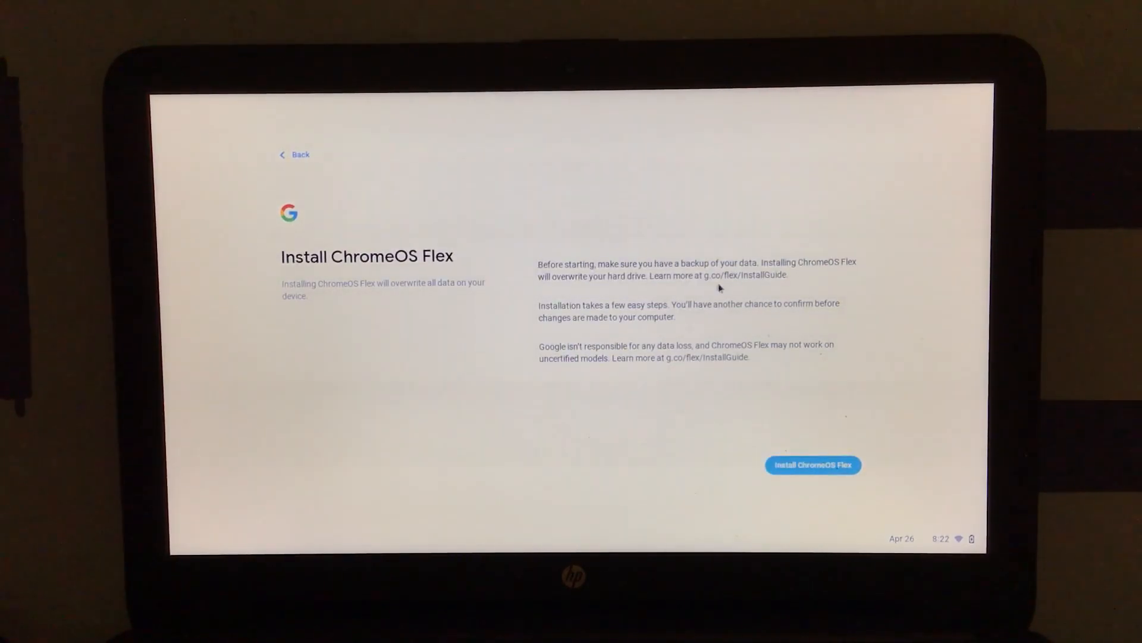
pyautogui.moveTo(696, 357)
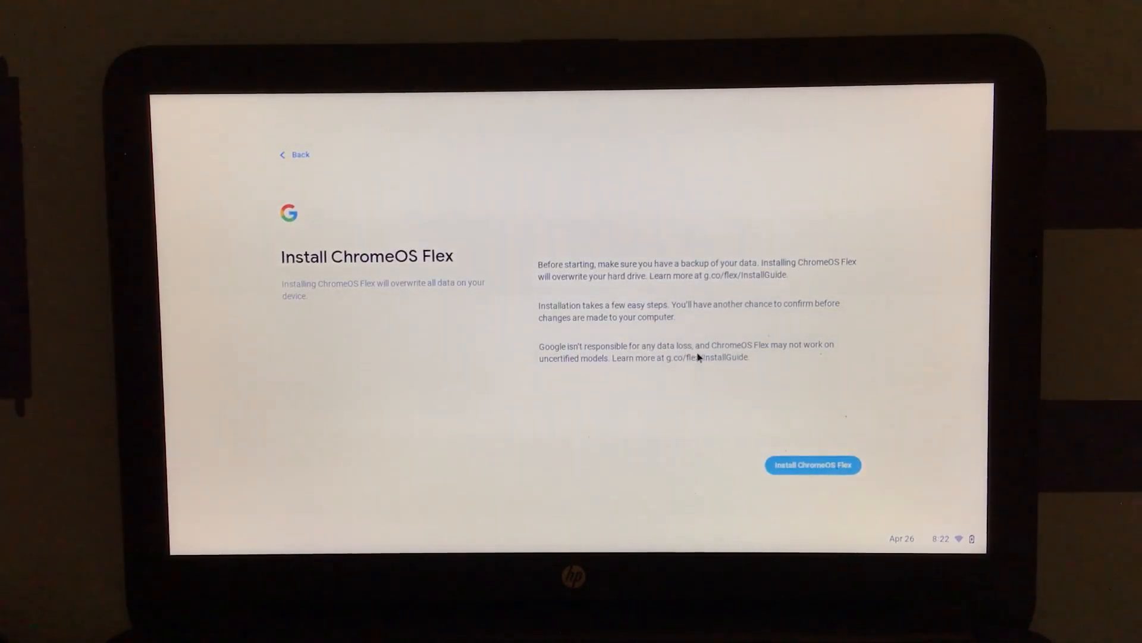
pyautogui.moveTo(769, 423)
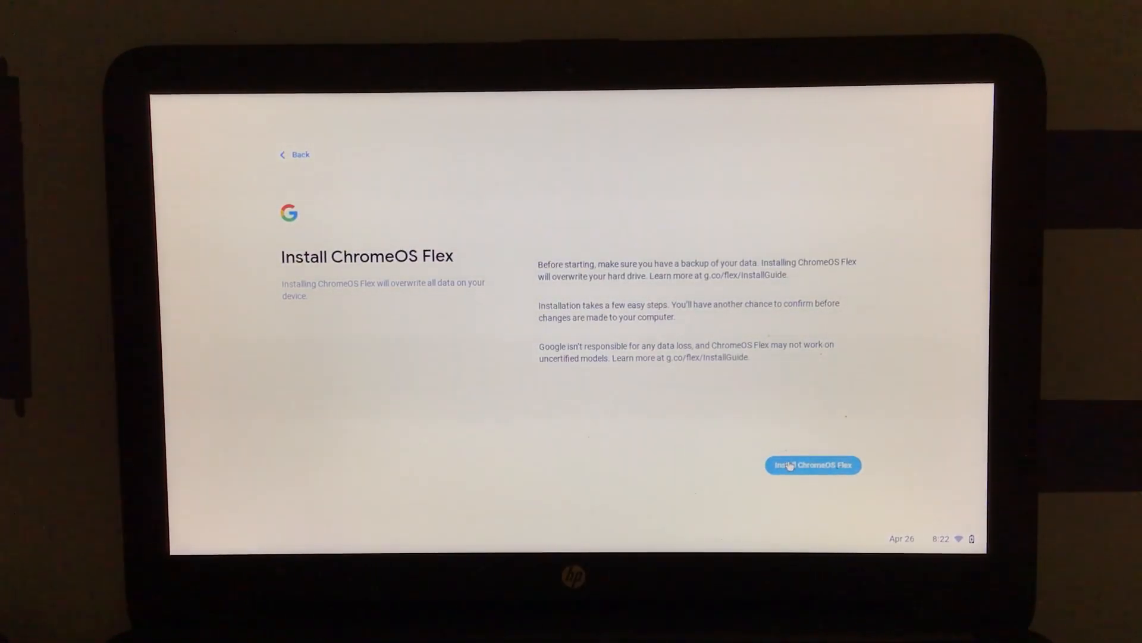
pyautogui.click(814, 465)
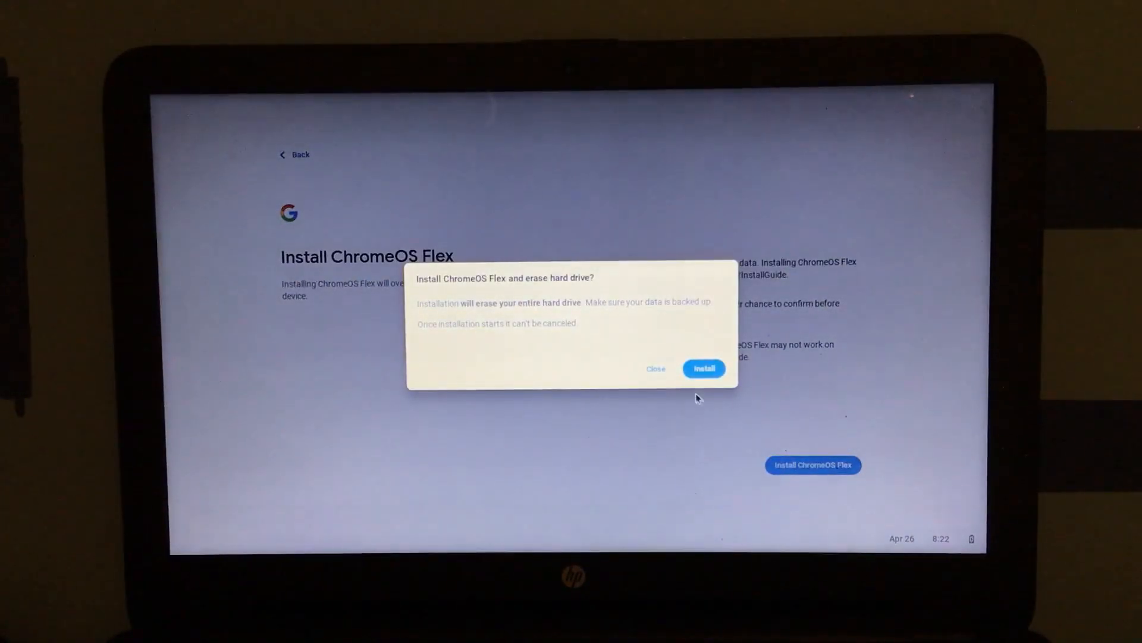
# Confirm erasing the hard drive so ChromeOS Flex installs and reboots to the welcome screen
pyautogui.click(702, 368)
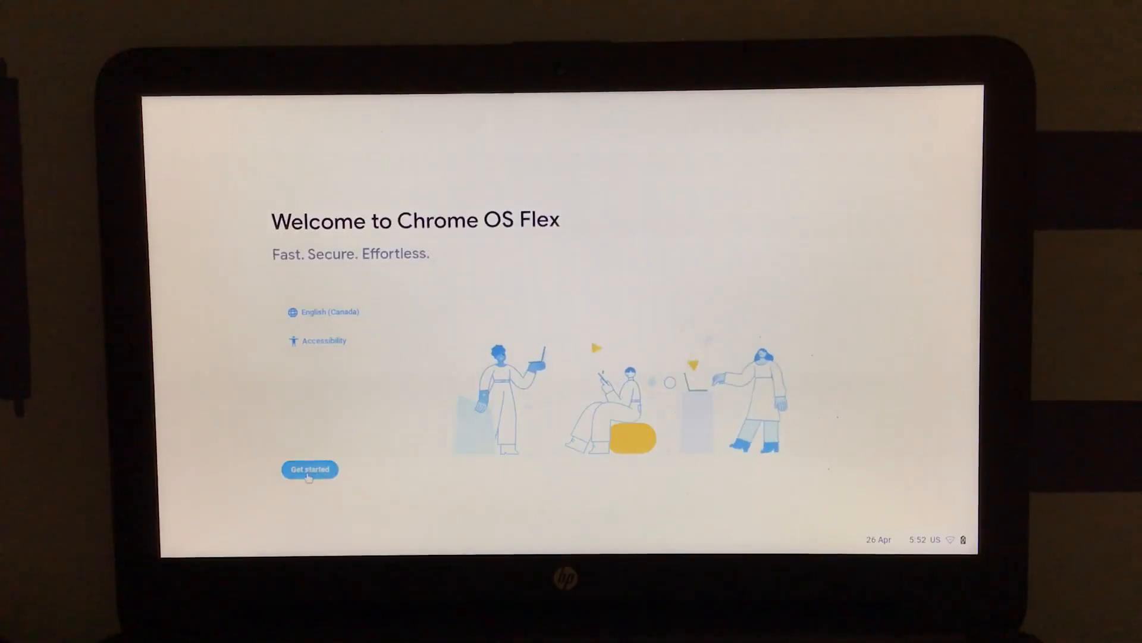
# Begin device setup and connect to the Wi-Fi network
pyautogui.click(308, 469)
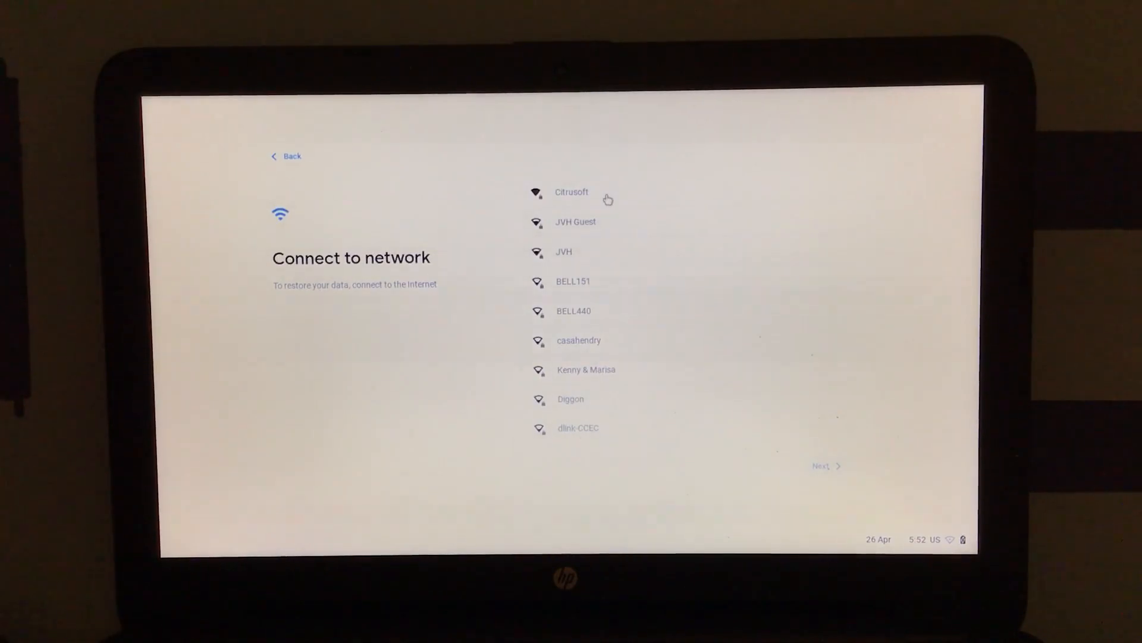
pyautogui.click(571, 192)
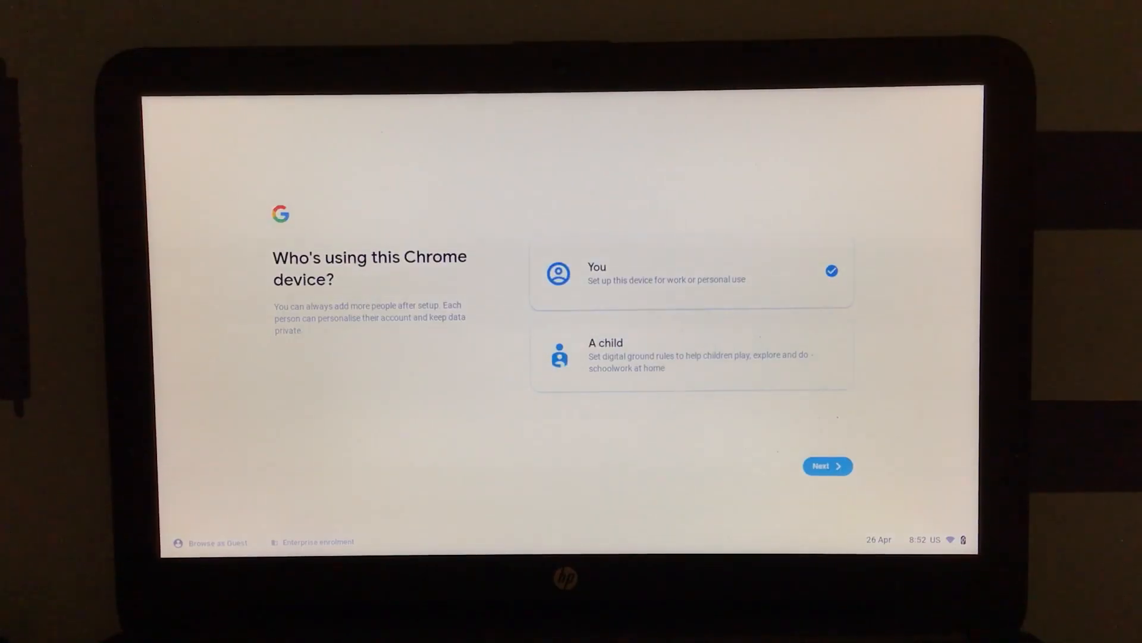
pyautogui.click(827, 465)
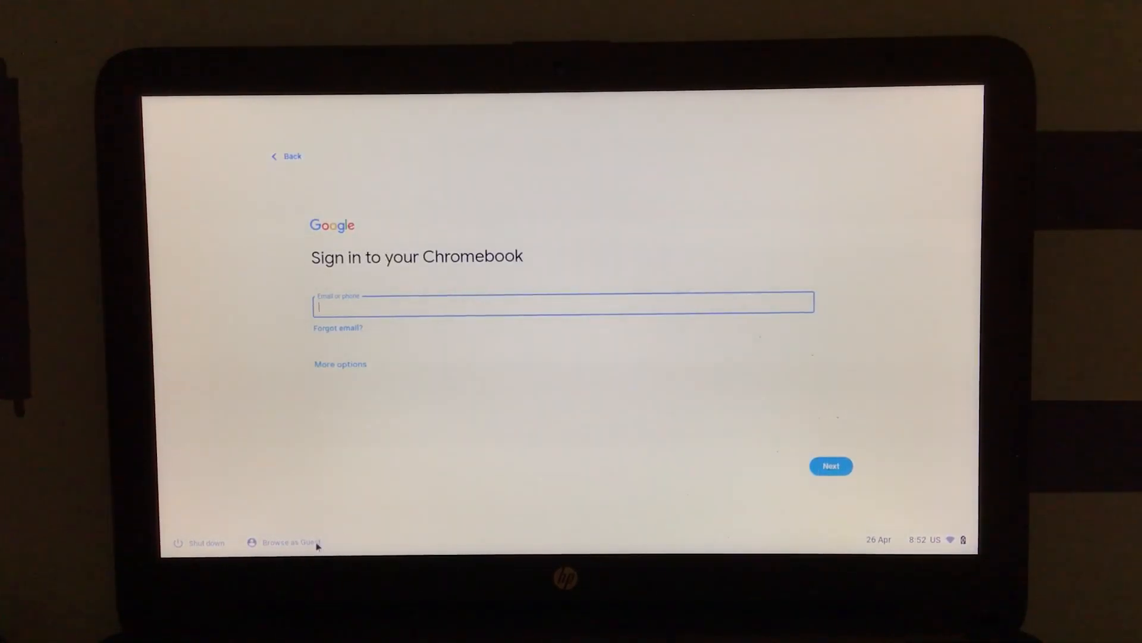
# Browse as Guest with usage and diagnostic data sharing off, accepting the terms
pyautogui.click(284, 542)
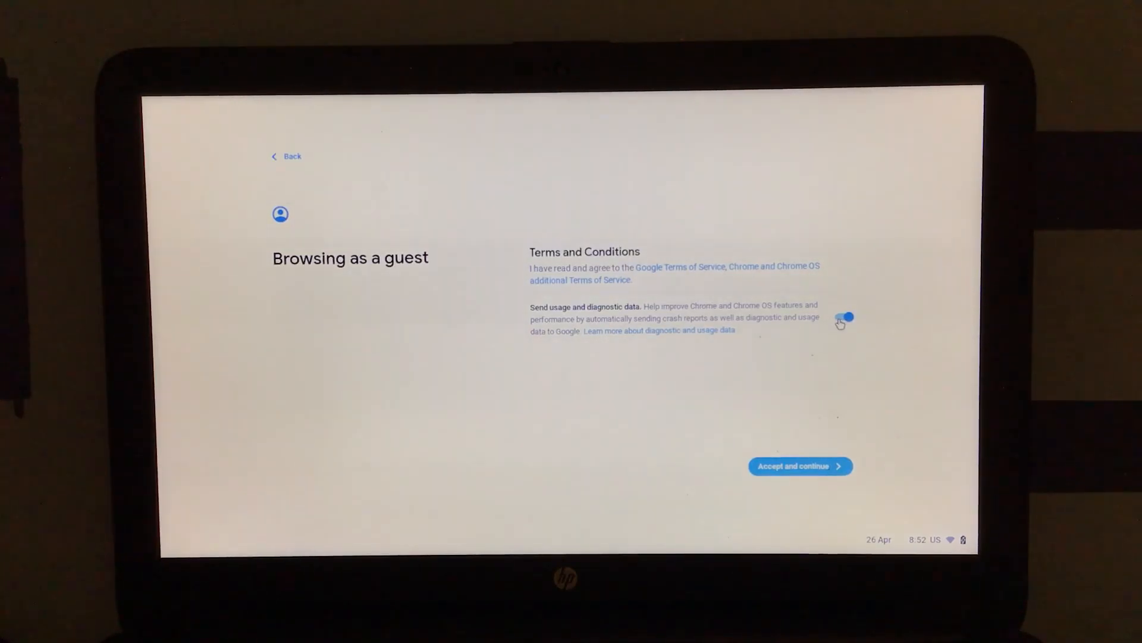
pyautogui.click(843, 319)
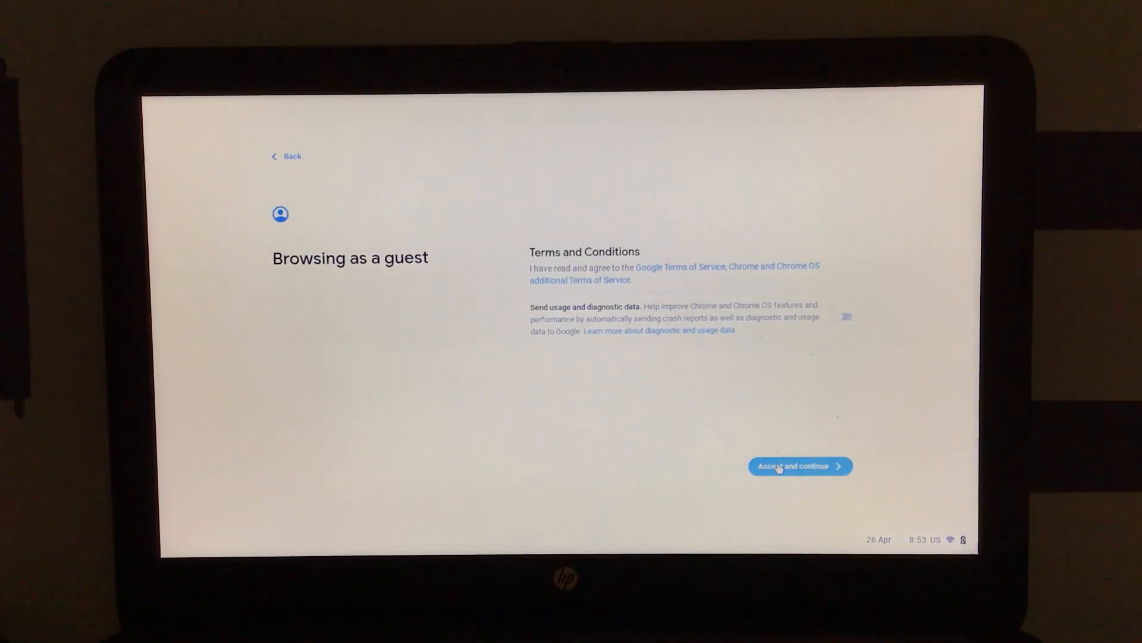
pyautogui.click(800, 466)
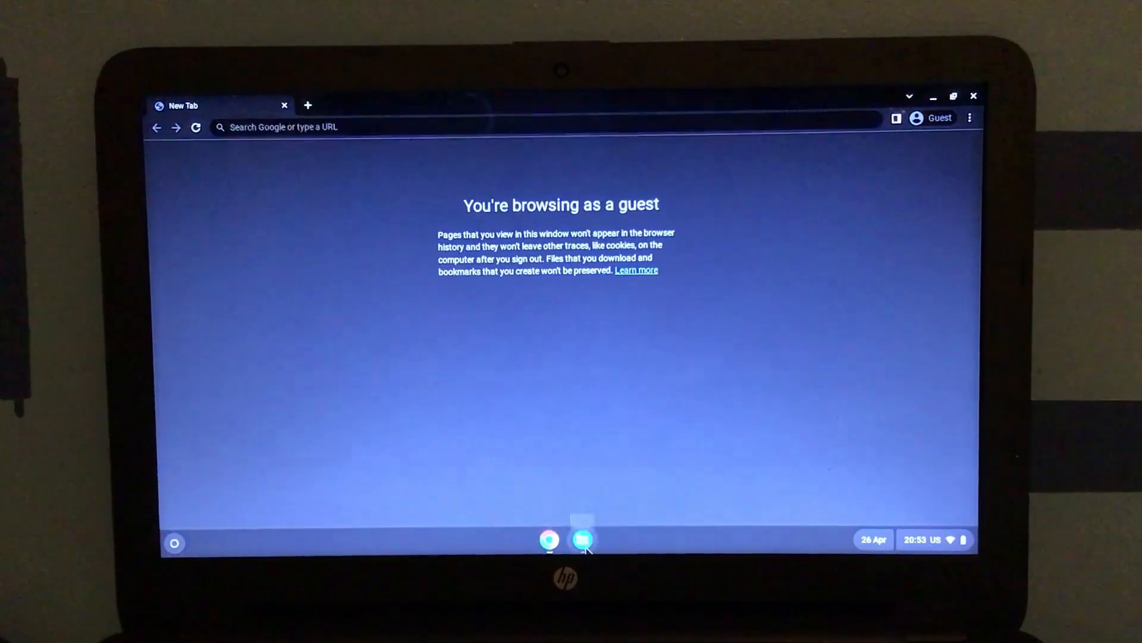
# Open Files, check Downloads, and create a new folder named 'Doc' in My files
pyautogui.click(584, 539)
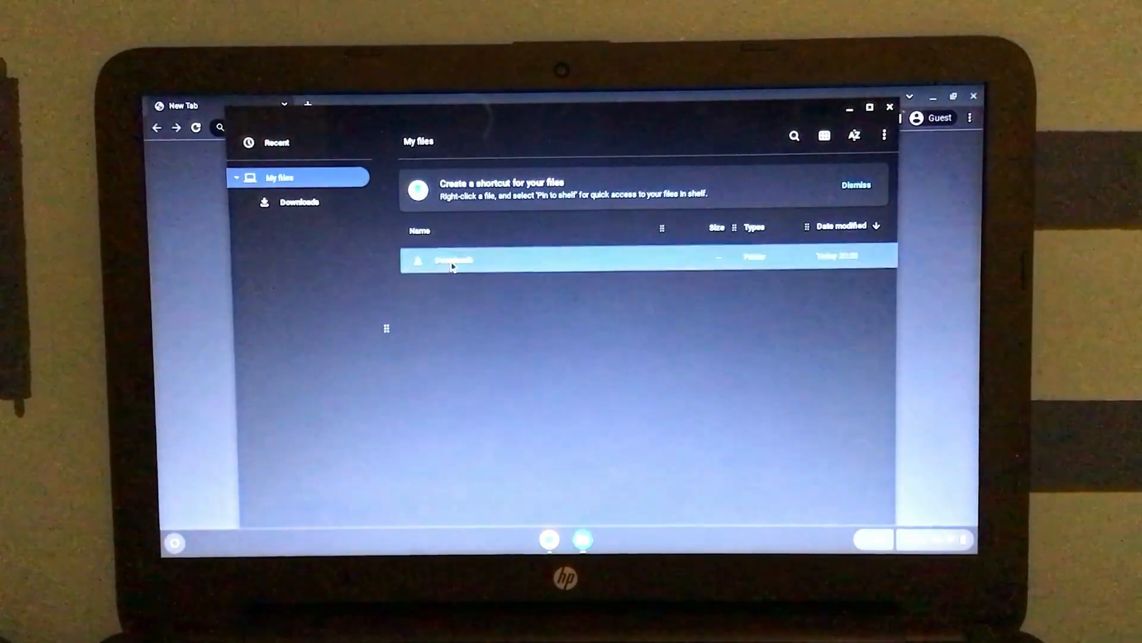
pyautogui.doubleClick(453, 261)
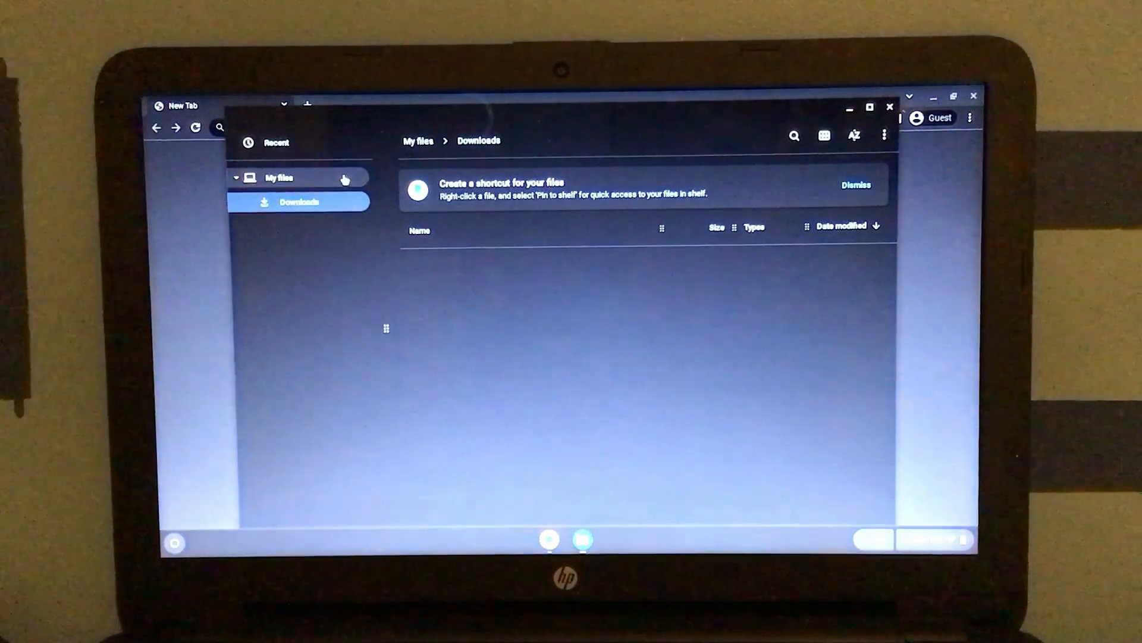
pyautogui.click(279, 178)
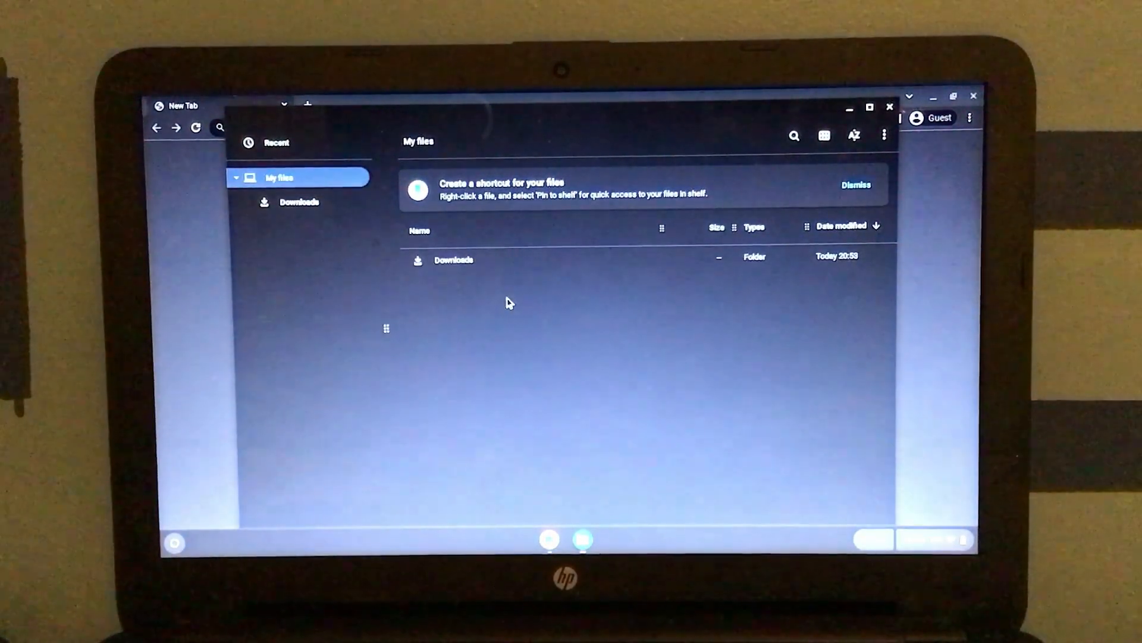
pyautogui.rightClick(510, 303)
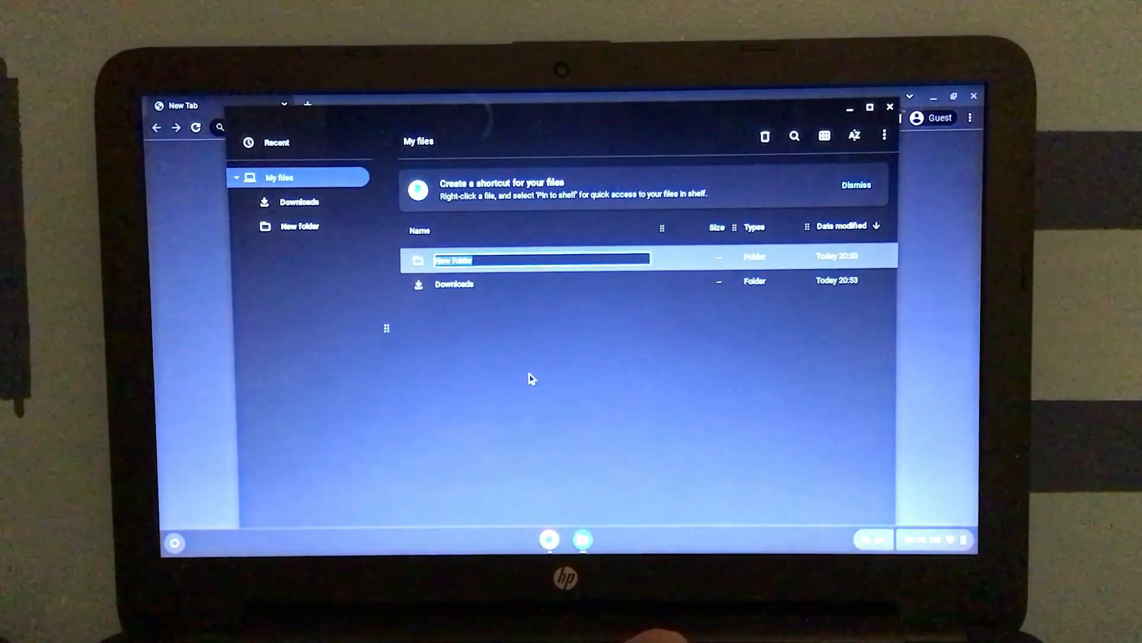
pyautogui.write('Doc')
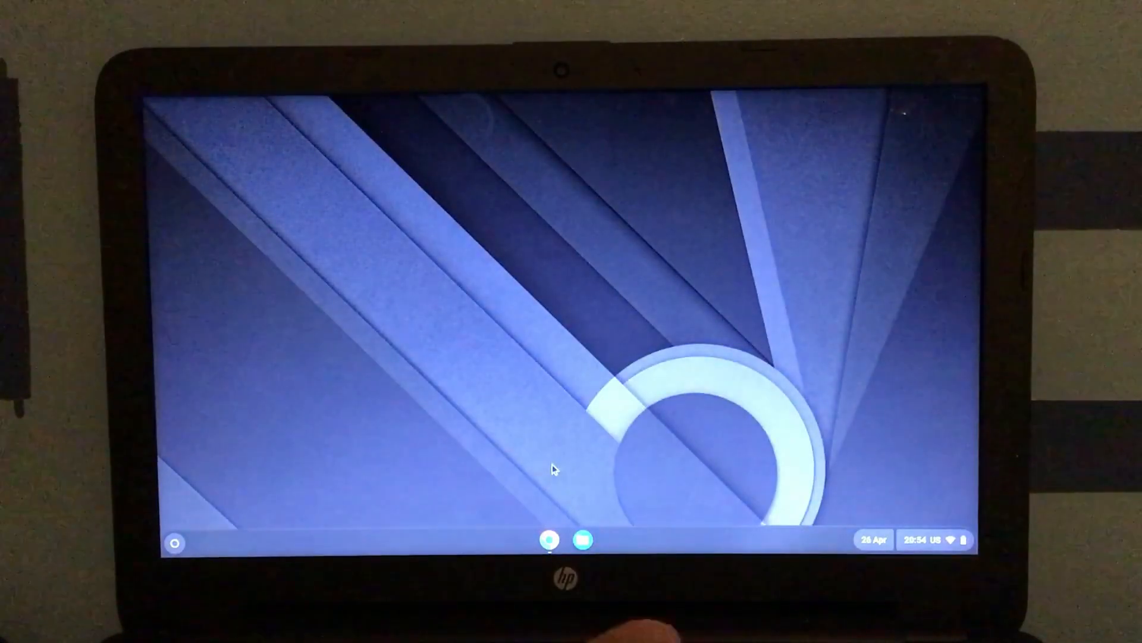
# Browse the Explore app's What's new highlights, ending with Settings open
pyautogui.click(172, 542)
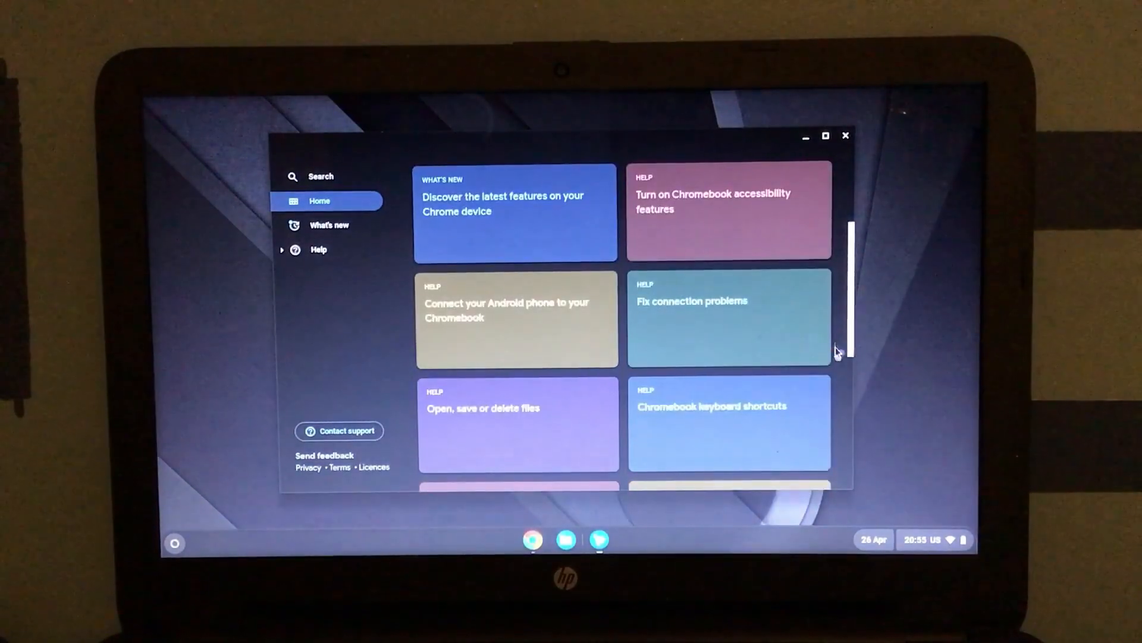
pyautogui.click(329, 224)
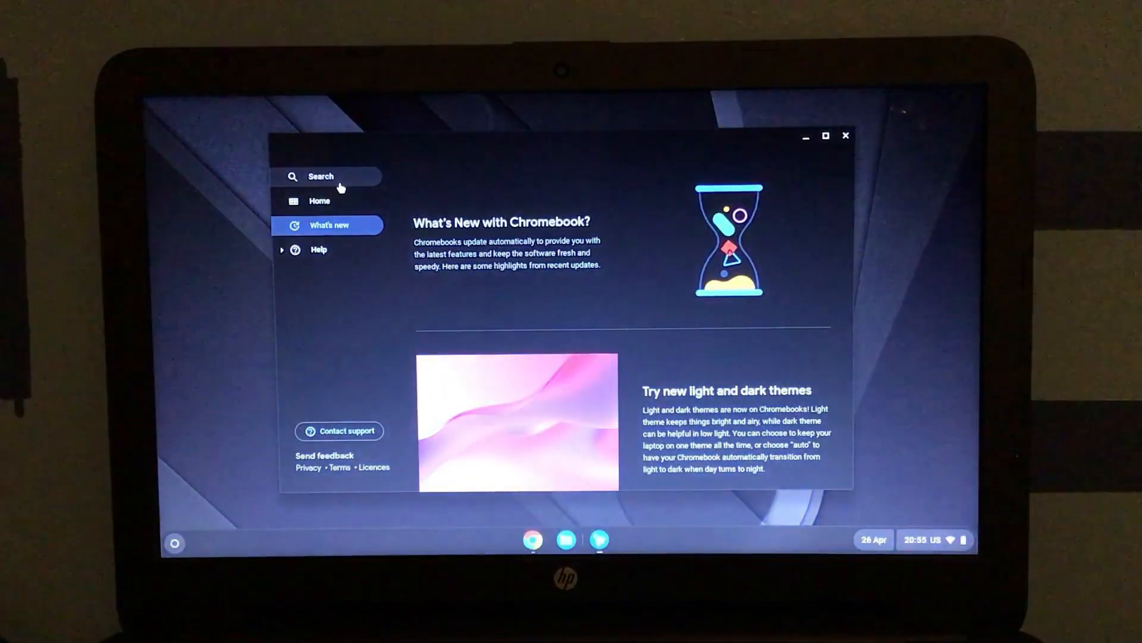
pyautogui.click(844, 136)
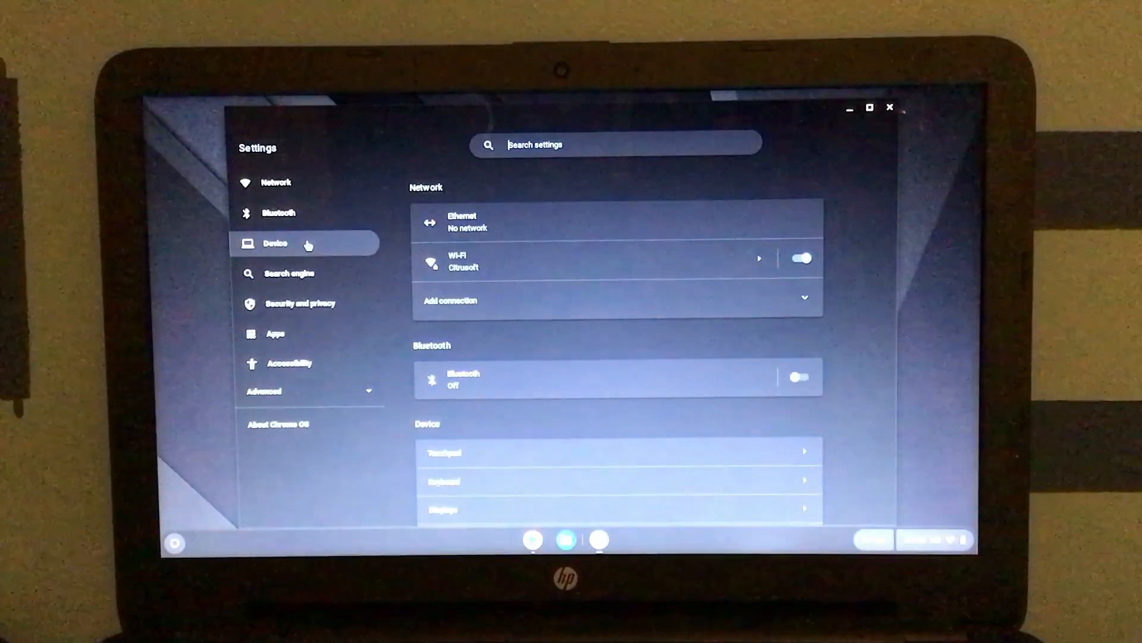
# Turn off touchpad tap-to-click in the device settings
pyautogui.click(290, 363)
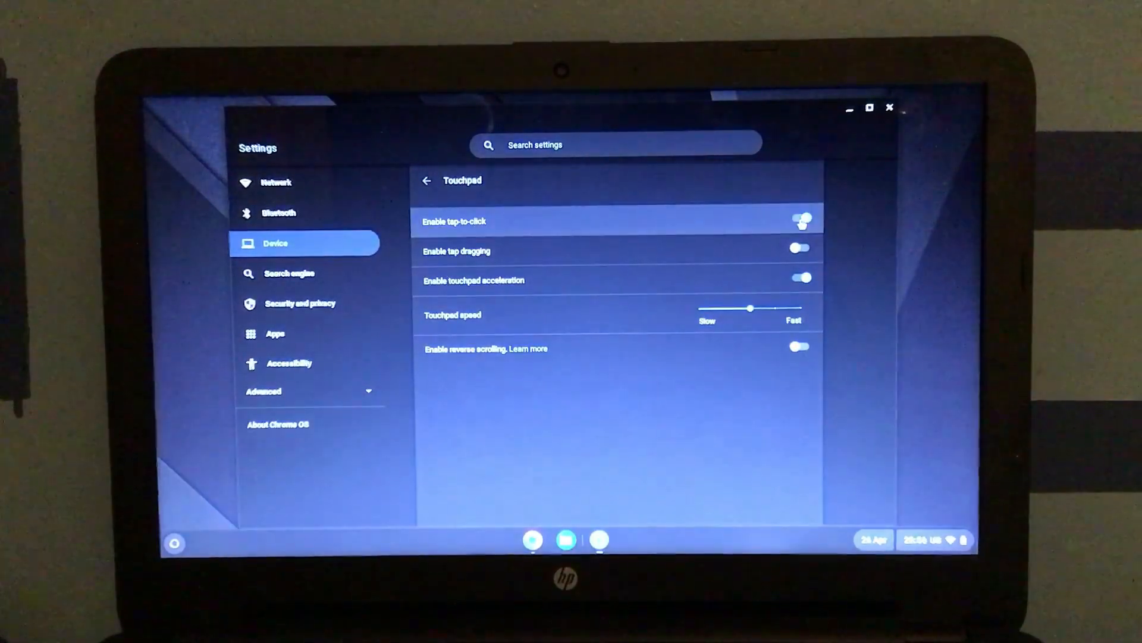
pyautogui.click(799, 221)
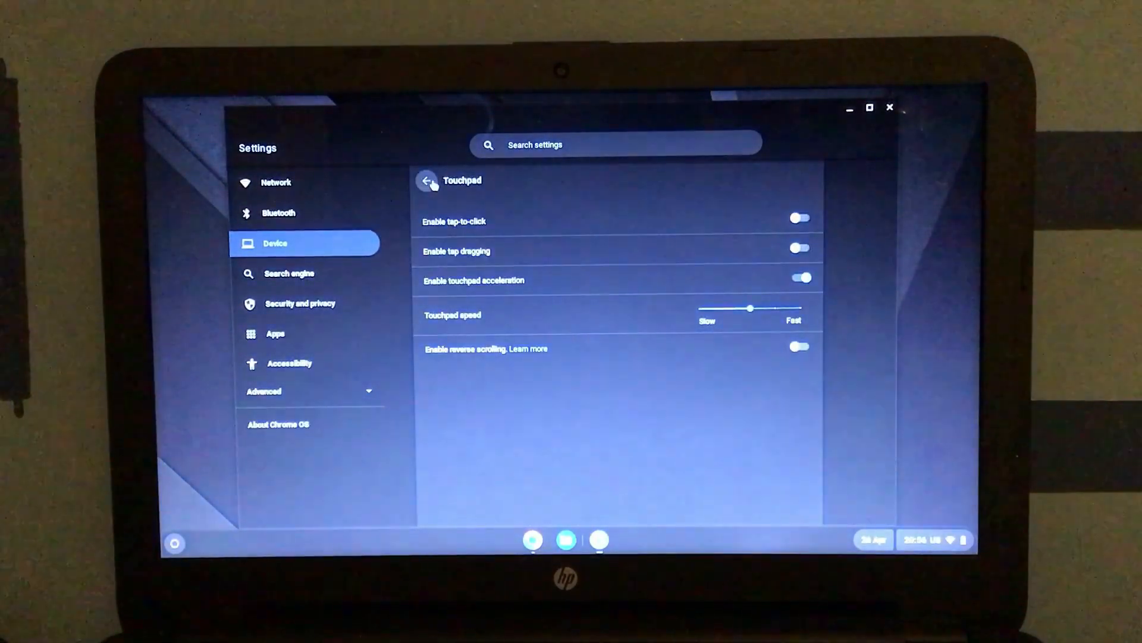
pyautogui.click(428, 181)
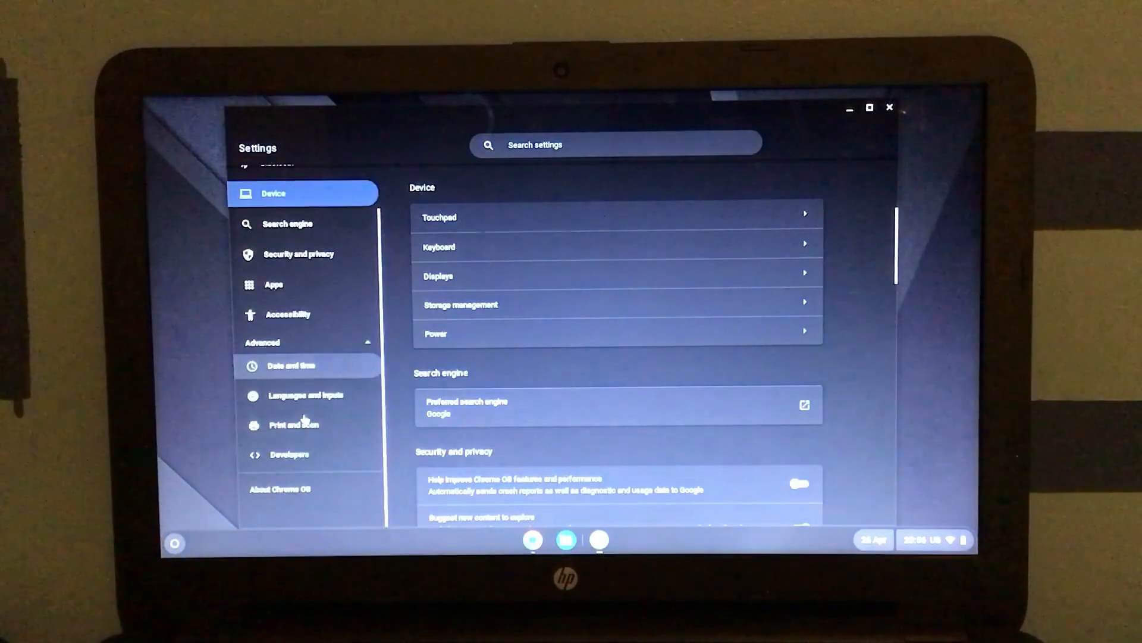
# Scroll down the Settings sidebar to the About Chrome OS version page
pyautogui.write('scroll')
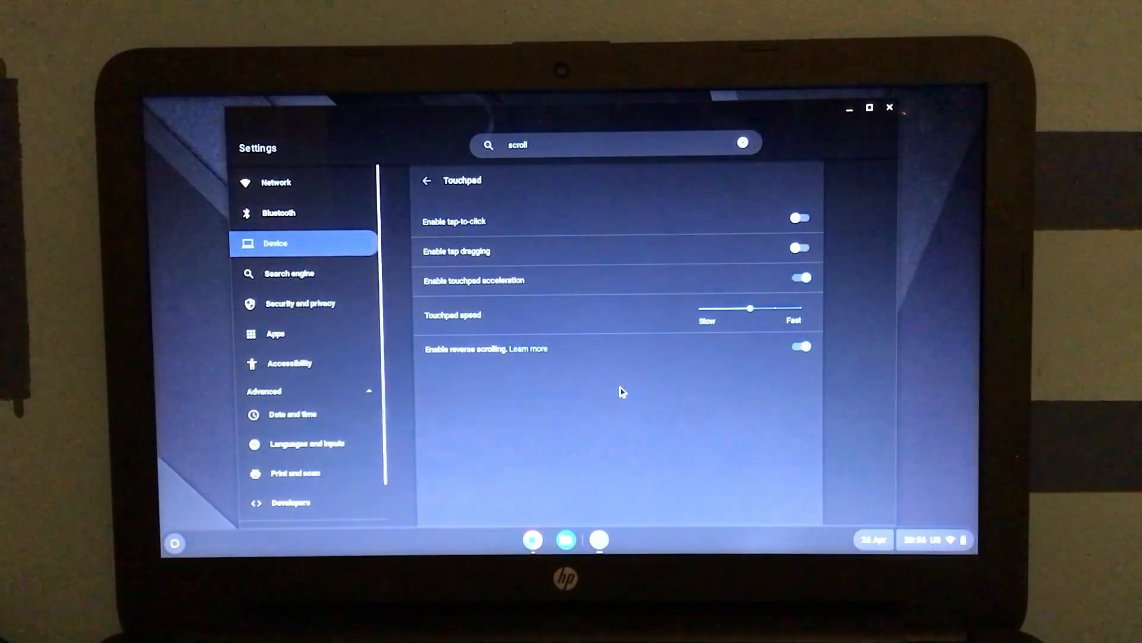
pyautogui.scroll(-3)
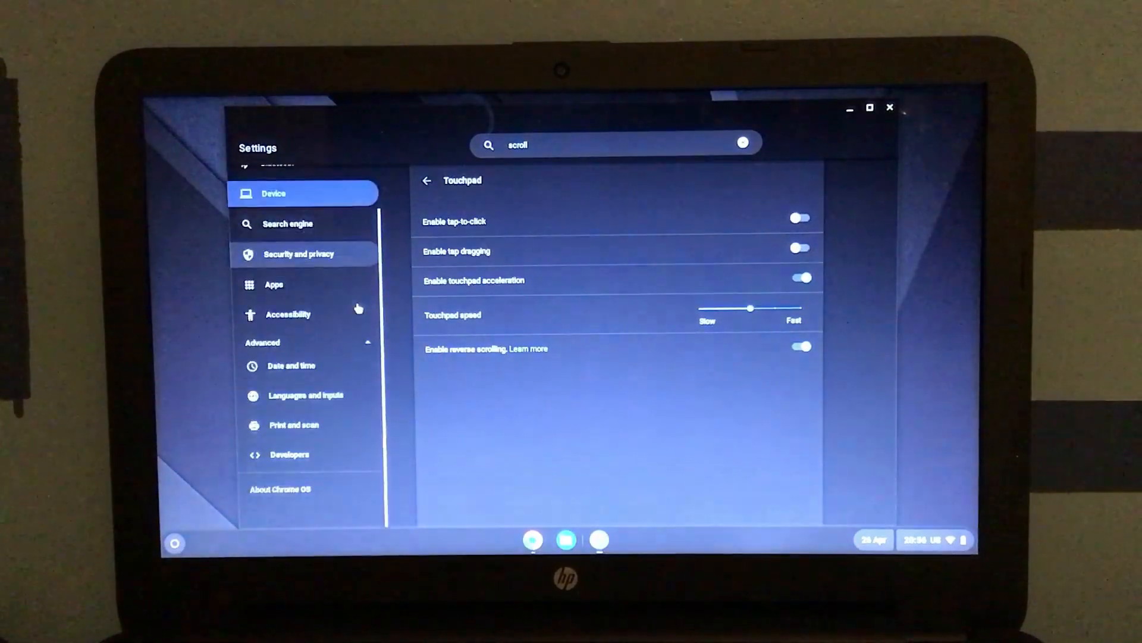
pyautogui.click(282, 489)
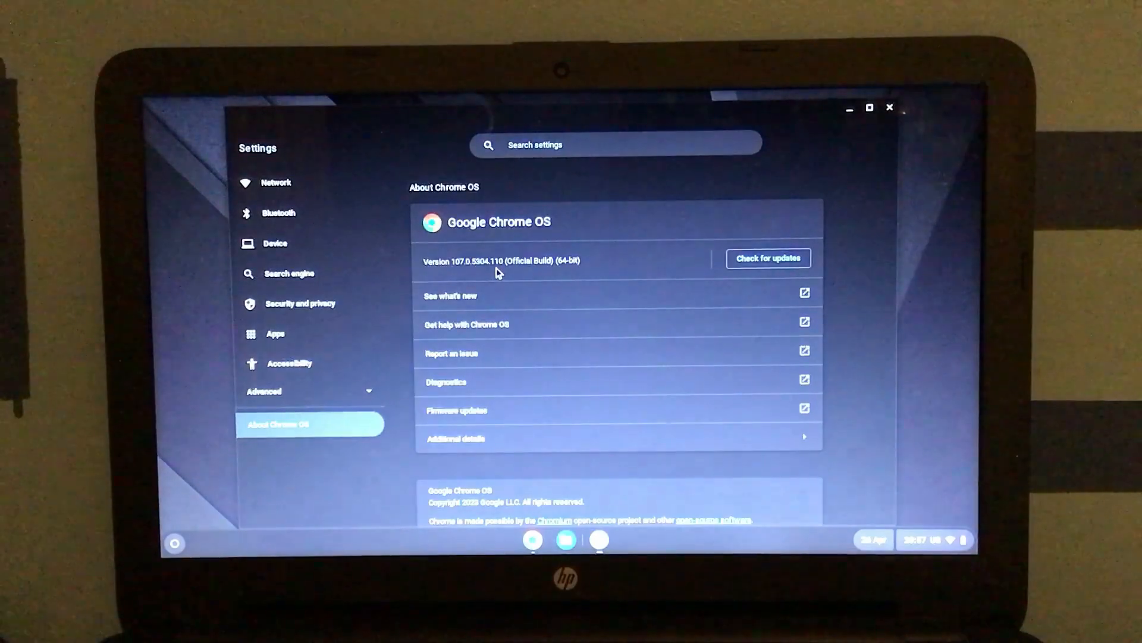
# Check for updates to start the Chrome OS download, then close Settings
pyautogui.click(767, 257)
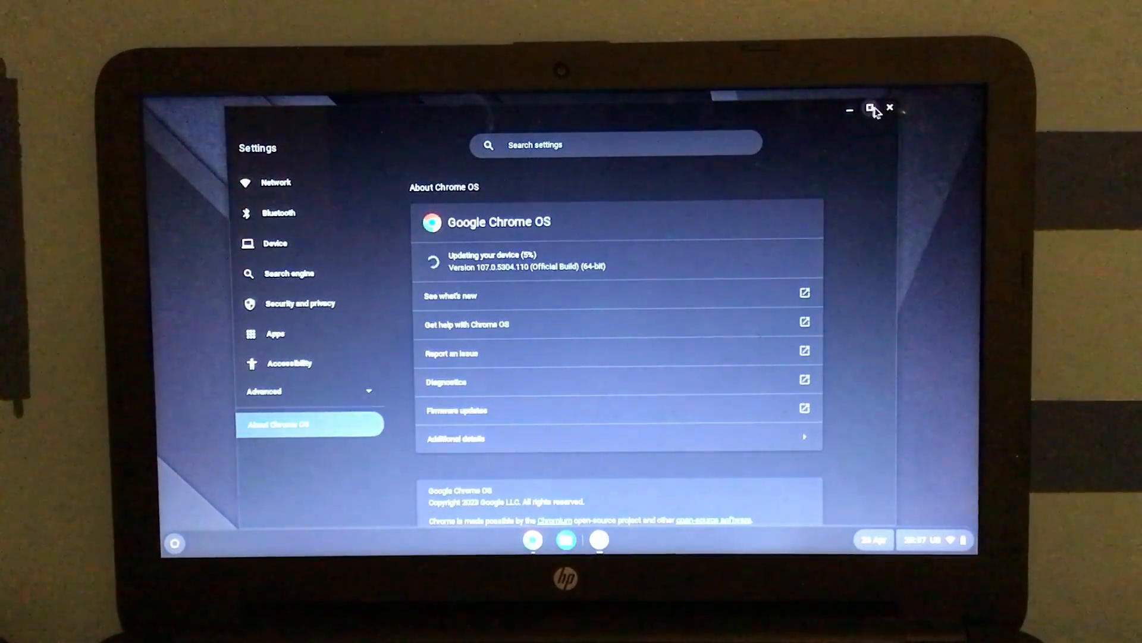
pyautogui.click(889, 109)
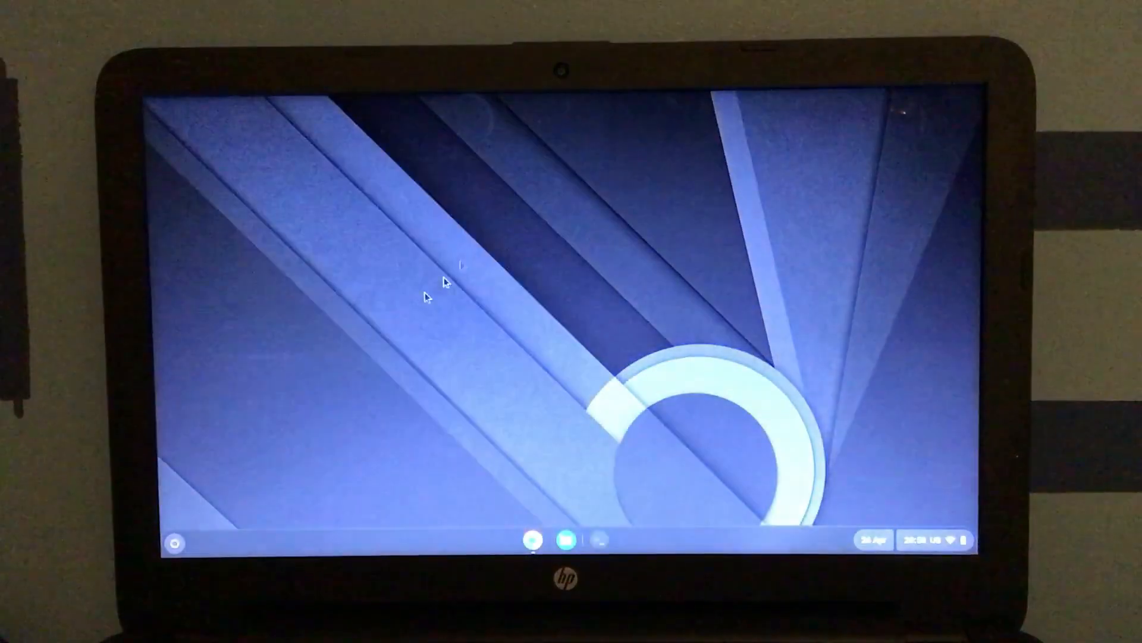
# Open the quick settings panel from the shelf status area
pyautogui.click(175, 542)
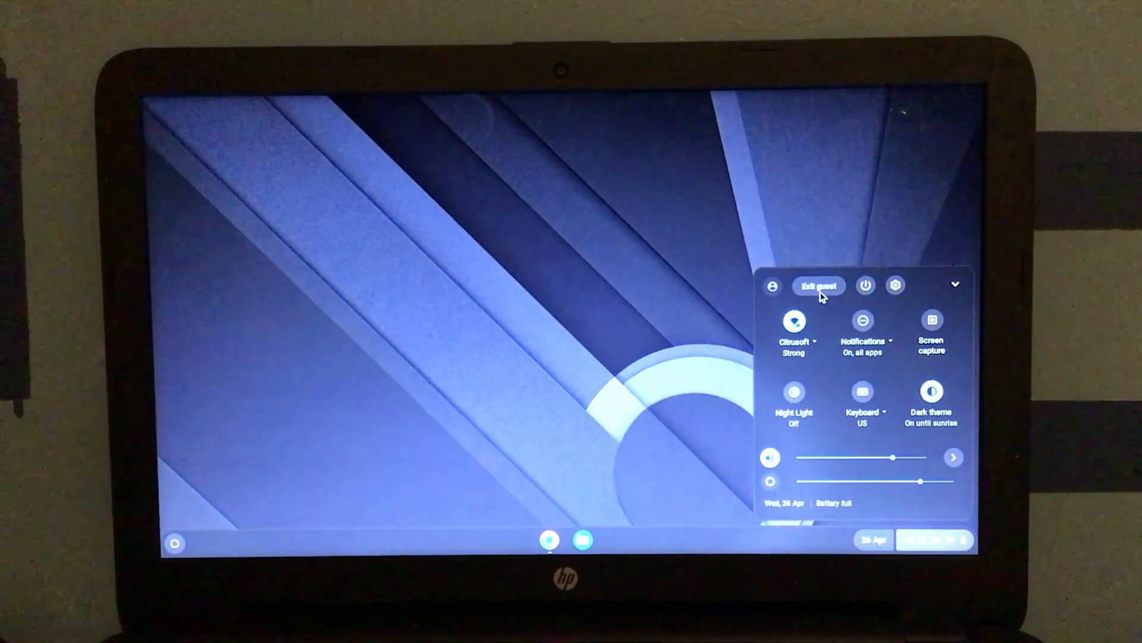
pyautogui.moveTo(838, 346)
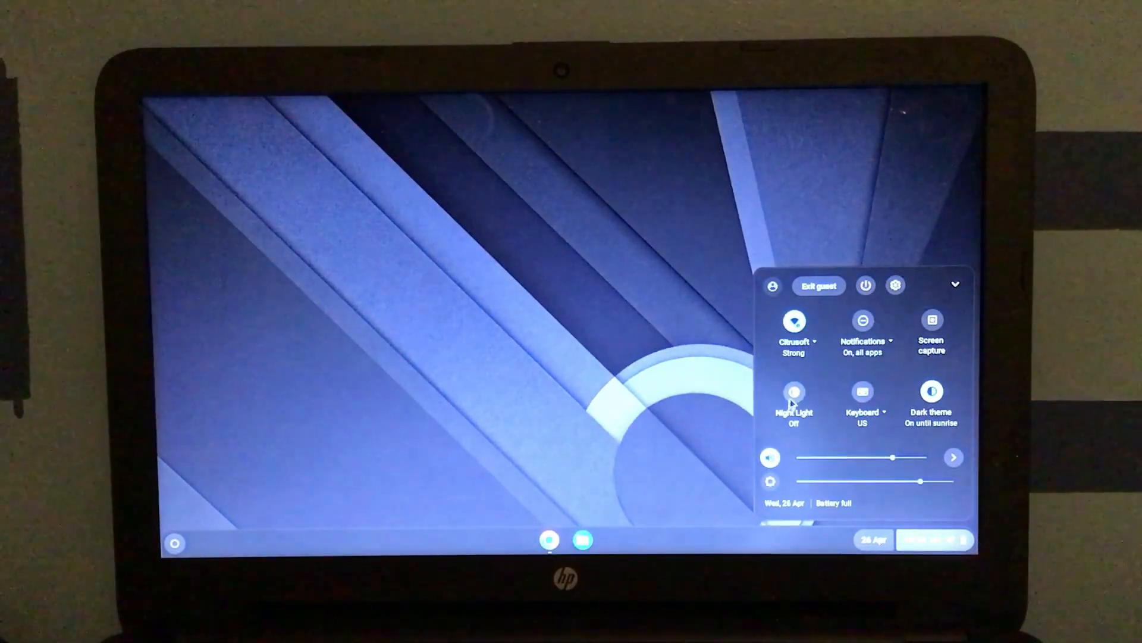
pyautogui.moveTo(838, 514)
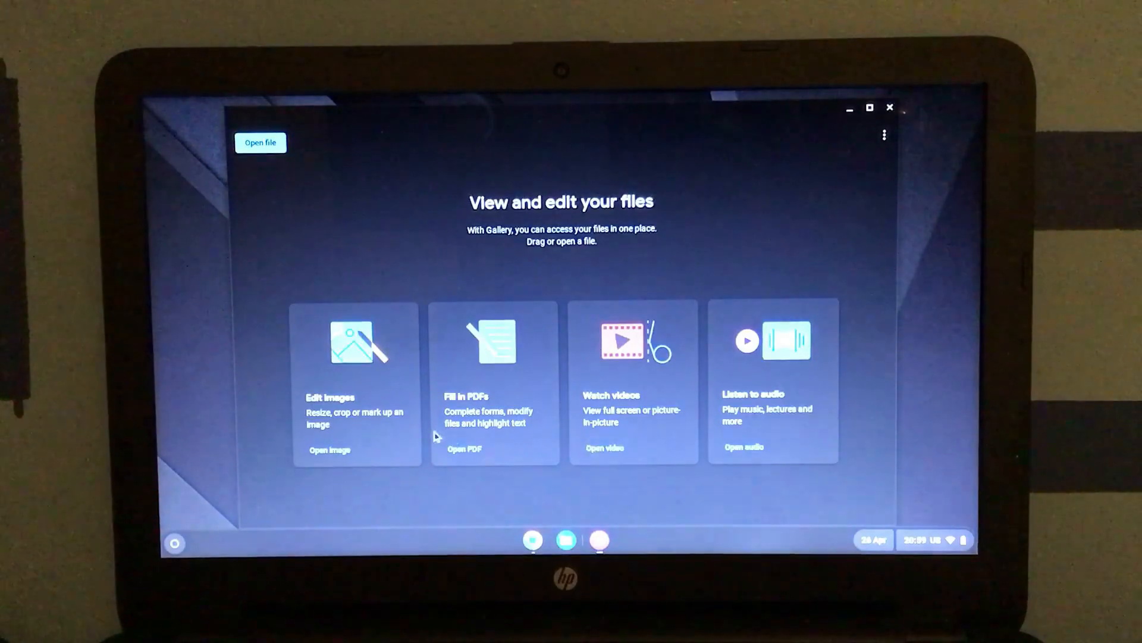
pyautogui.moveTo(820, 137)
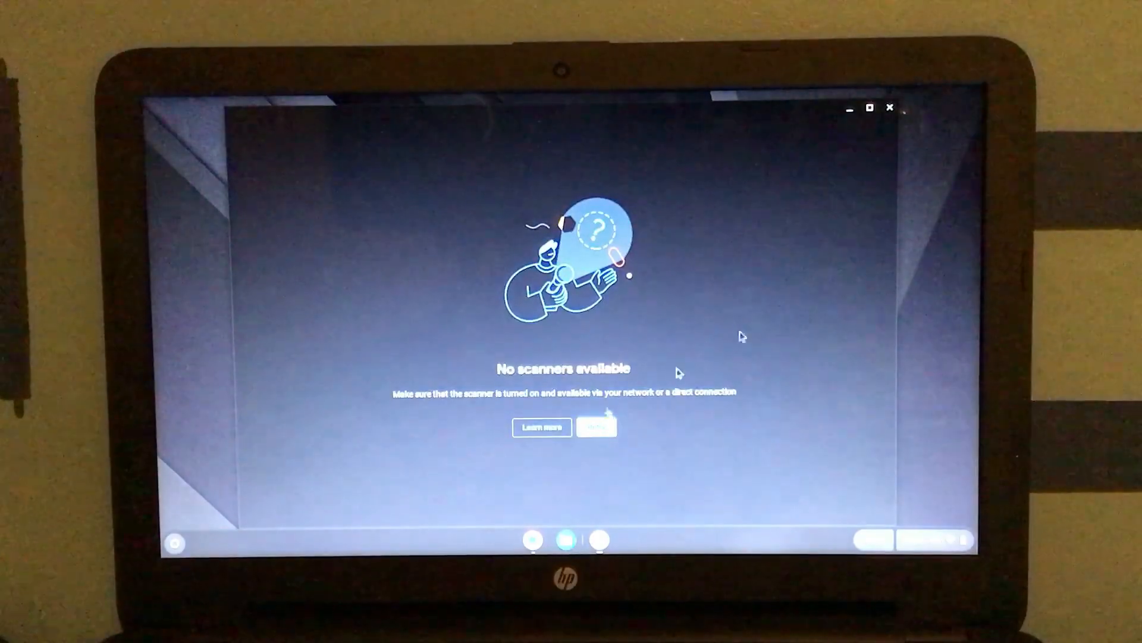
pyautogui.moveTo(822, 224)
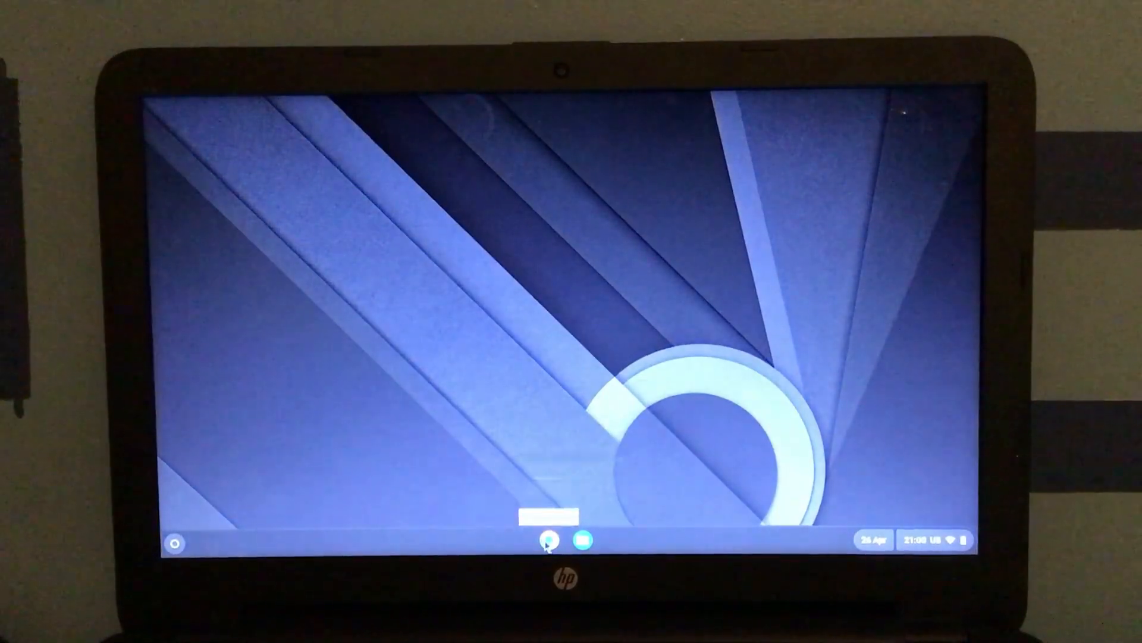
# Launch Chrome, visit the tech channel's YouTube page, and open 'Lightweight Debian Install'
pyautogui.click(549, 539)
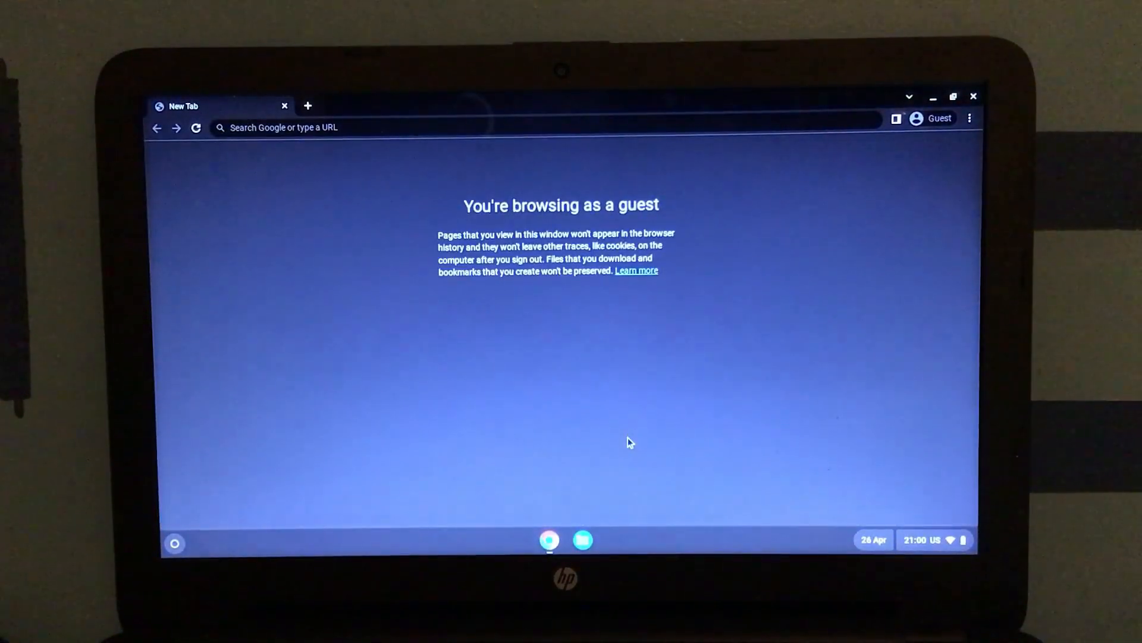
pyautogui.moveTo(655, 139)
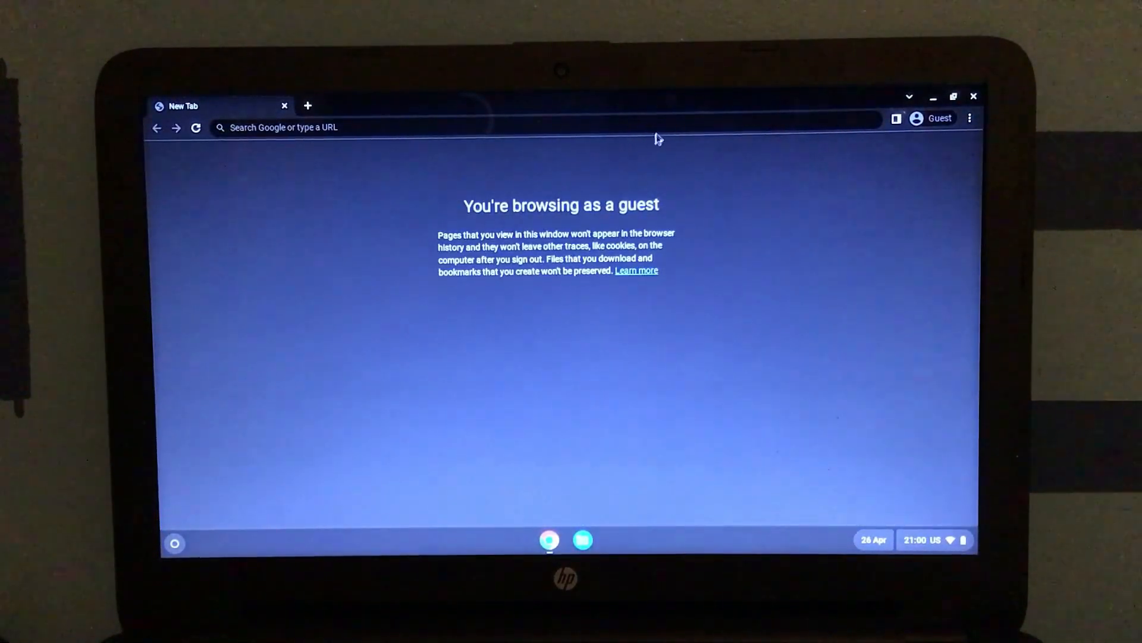
pyautogui.click(550, 126)
pyautogui.write('youtube.com/drewhowdentech')
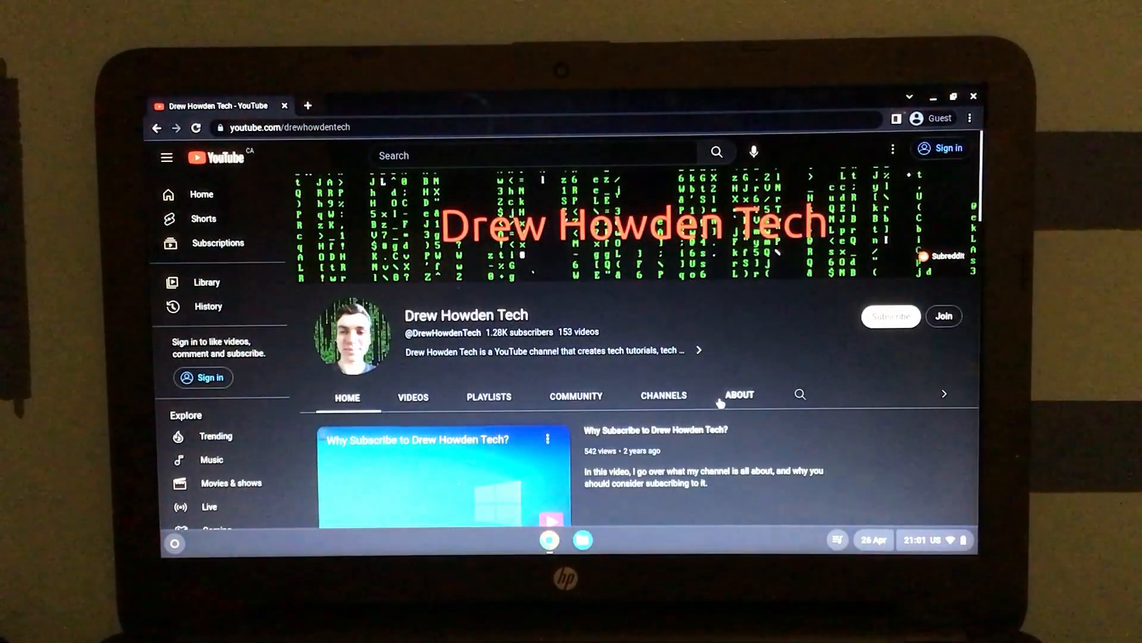
pyautogui.scroll(-3)
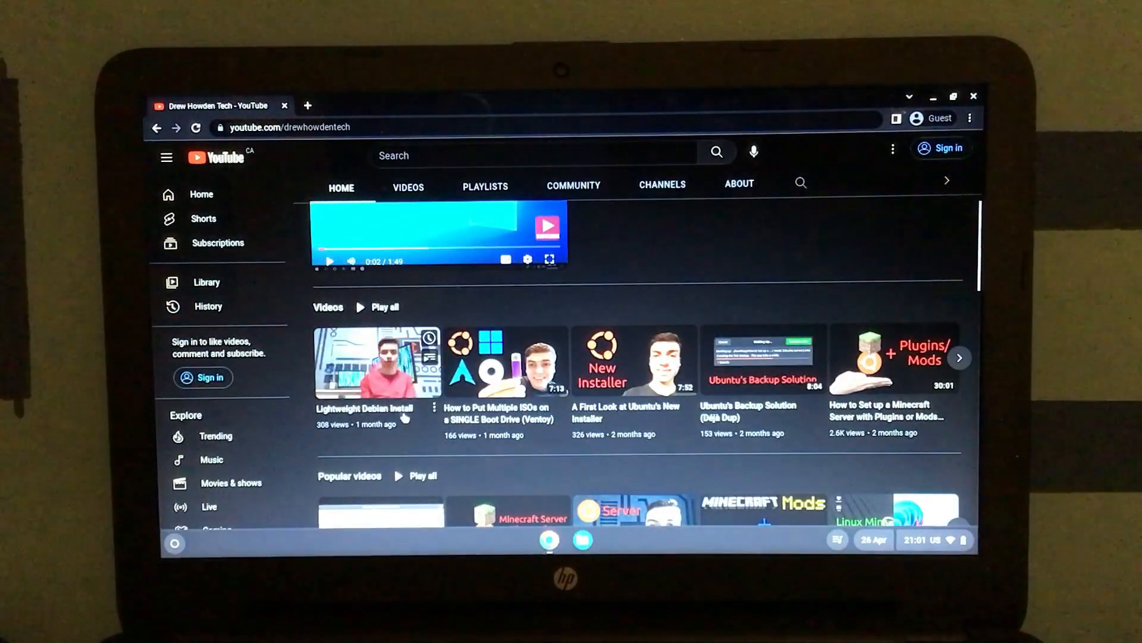
pyautogui.click(375, 362)
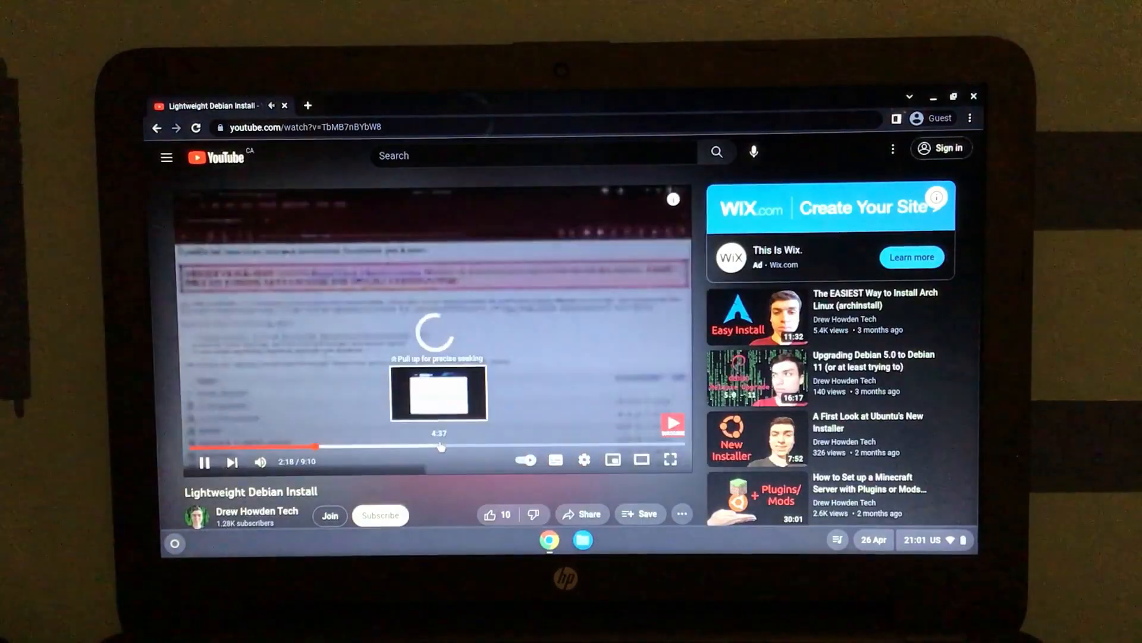
# Scroll down the Lightweight Debian Install video page
pyautogui.scroll(-3)
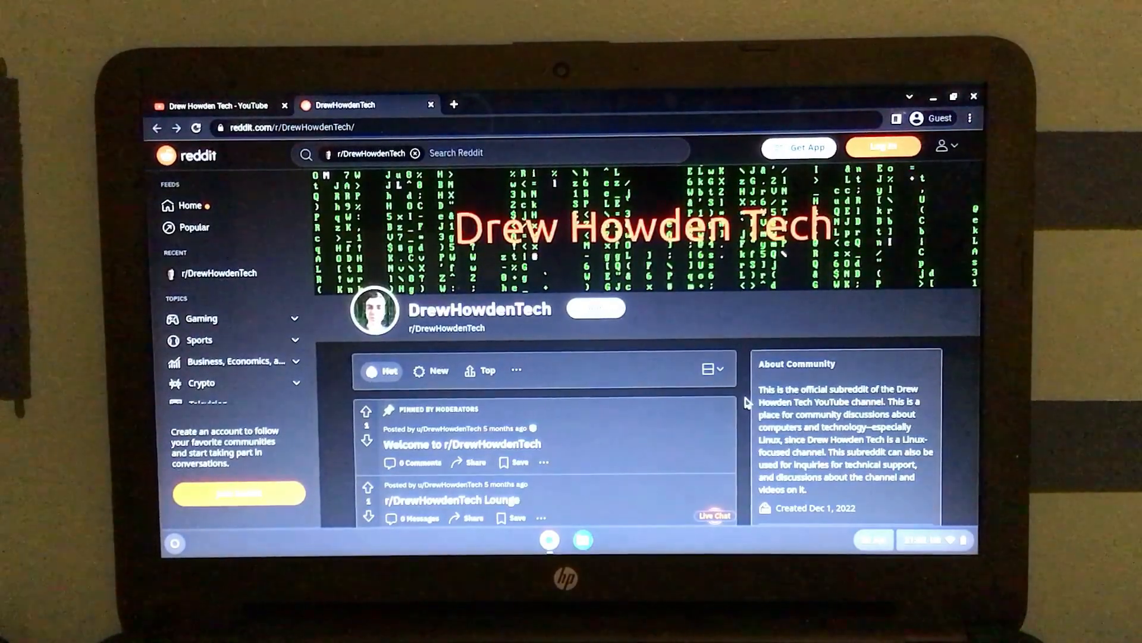
# Scroll through the r/DrewHowdenTech community's posts and About Community details
pyautogui.scroll(-3)
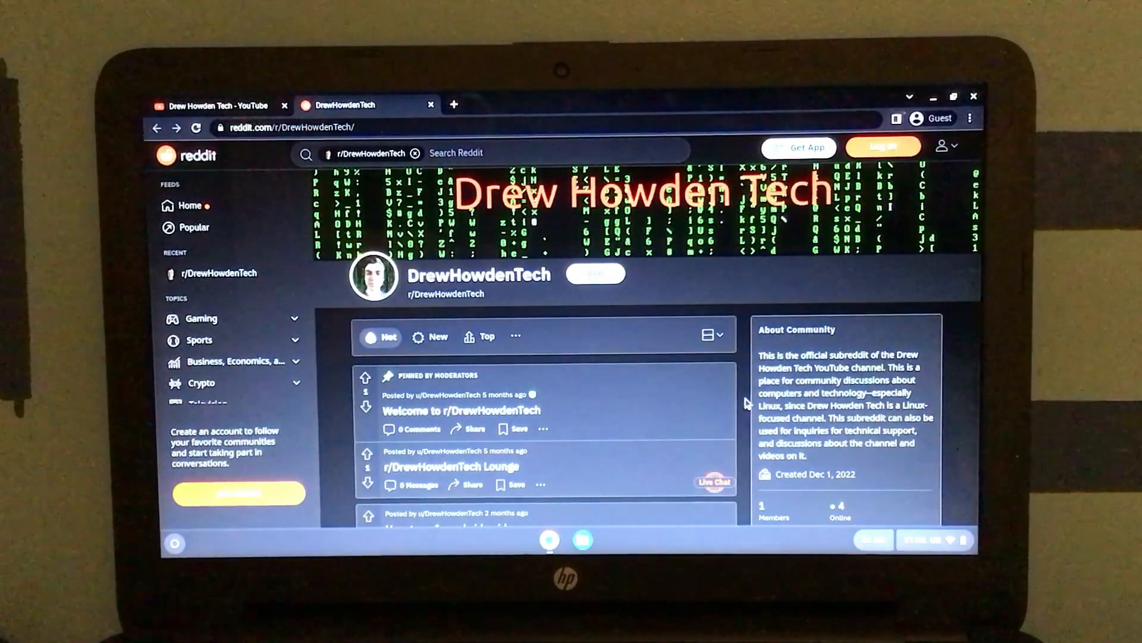
pyautogui.scroll(-3)
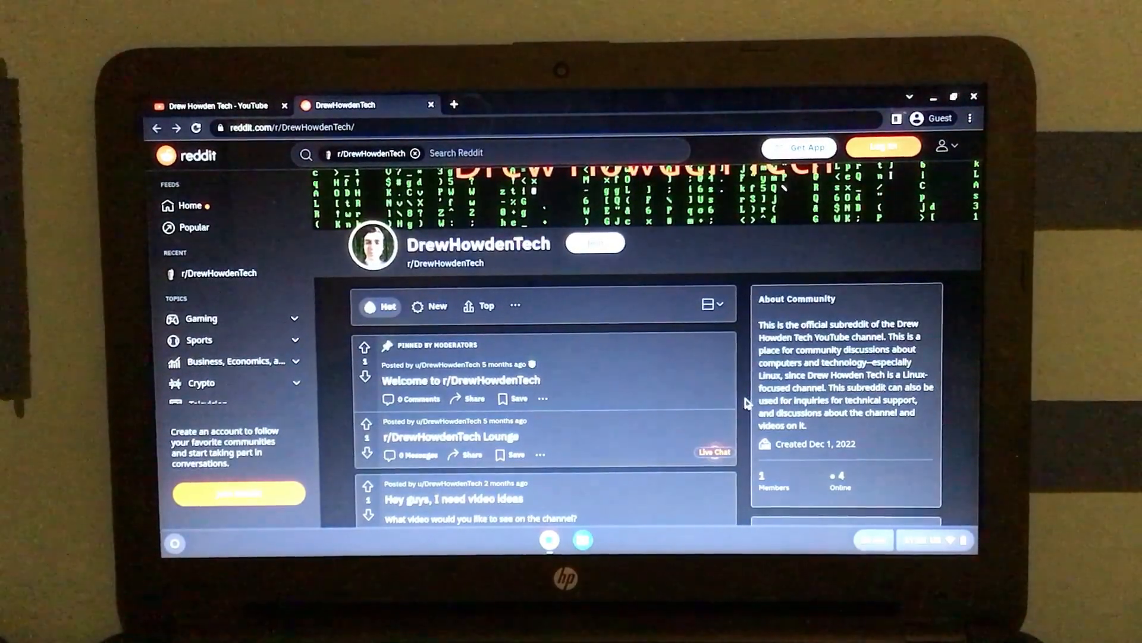
pyautogui.scroll(-3)
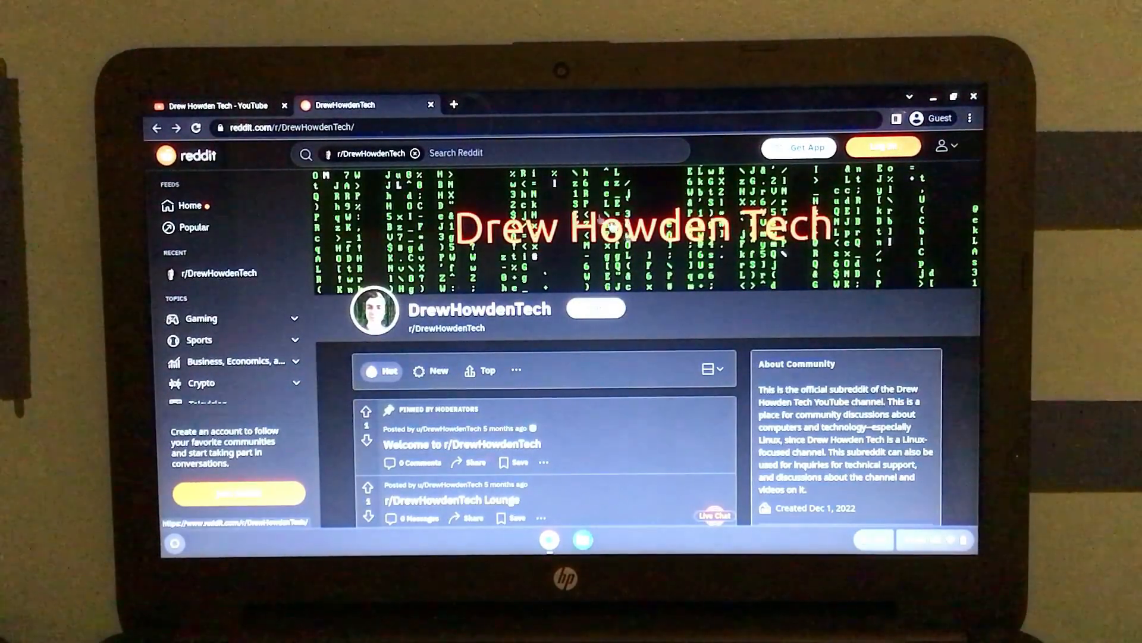
# Switch back to the YouTube channel tab, dismiss the update notice, and open About
pyautogui.click(211, 105)
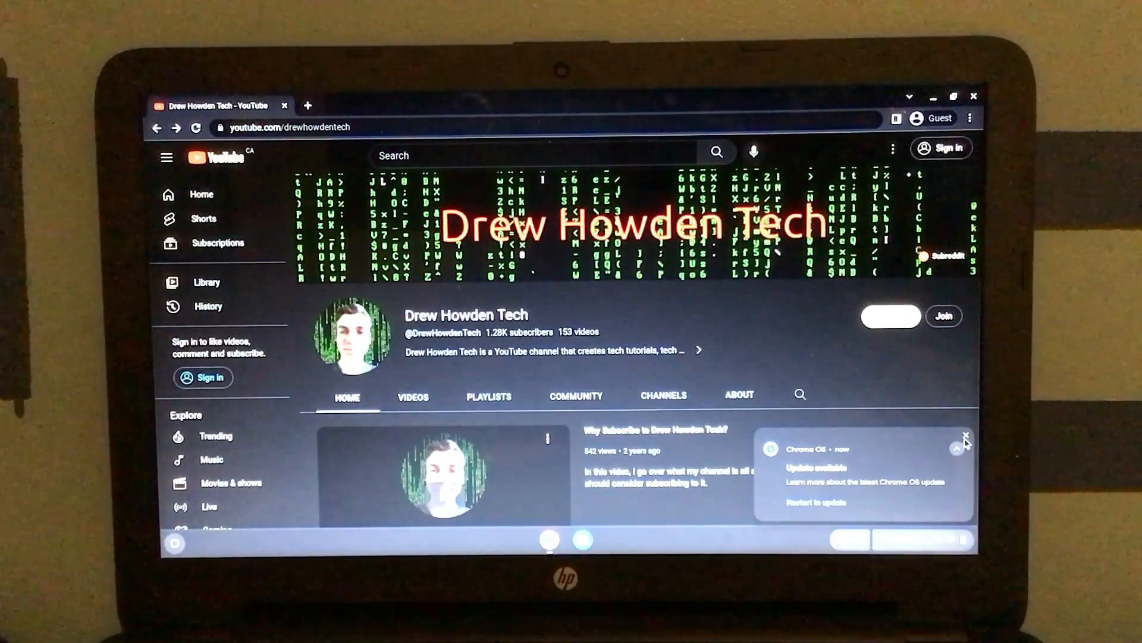
pyautogui.click(964, 437)
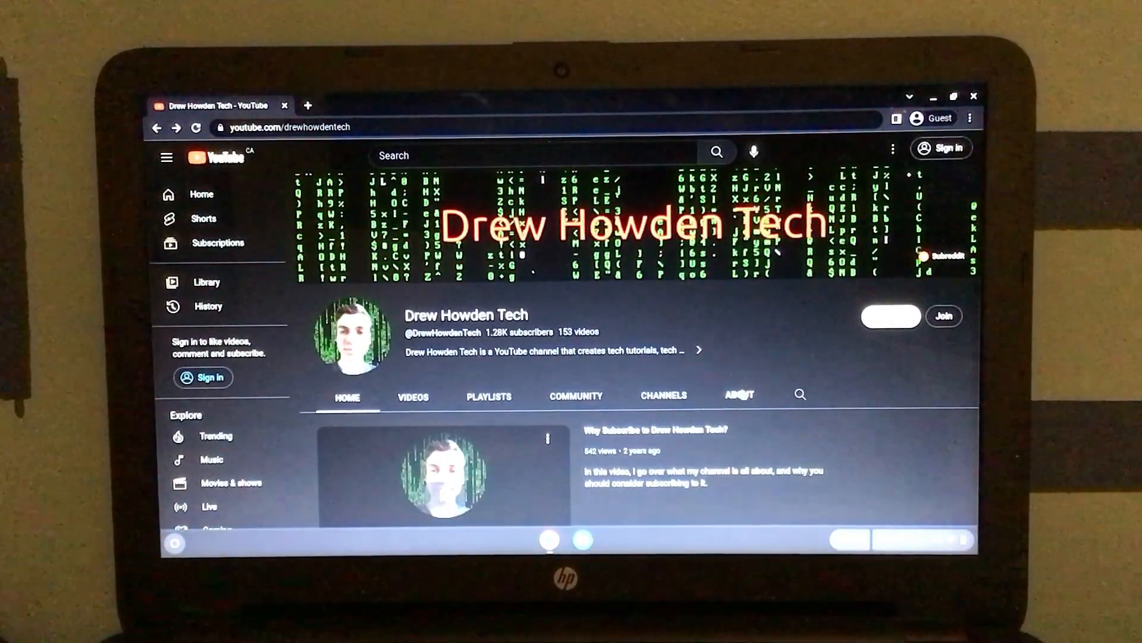
pyautogui.click(738, 395)
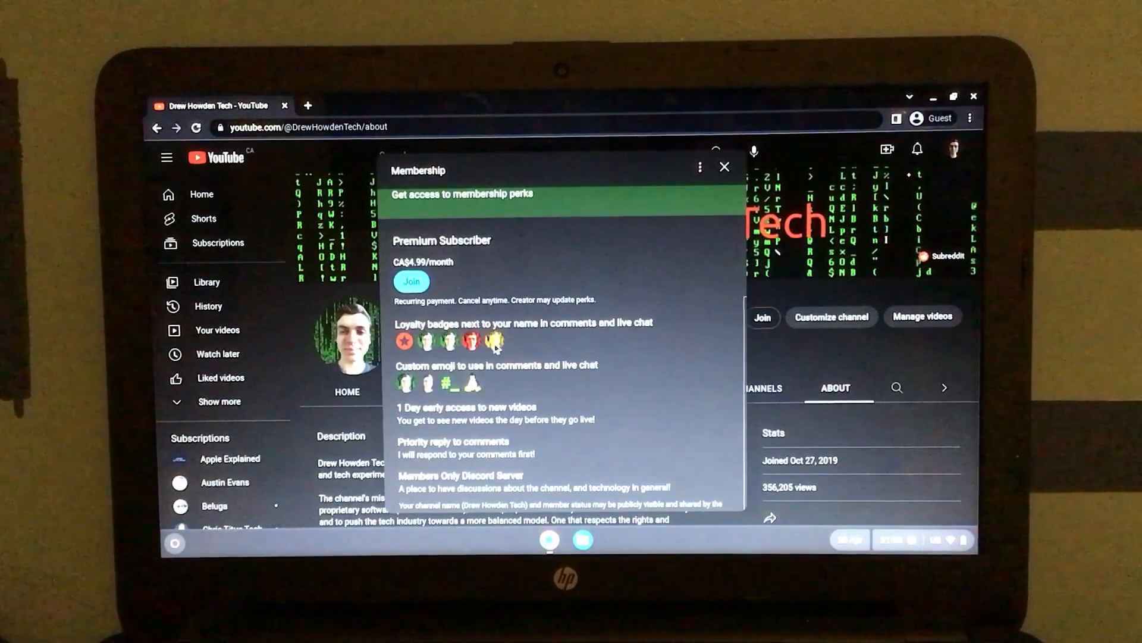
pyautogui.moveTo(532, 377)
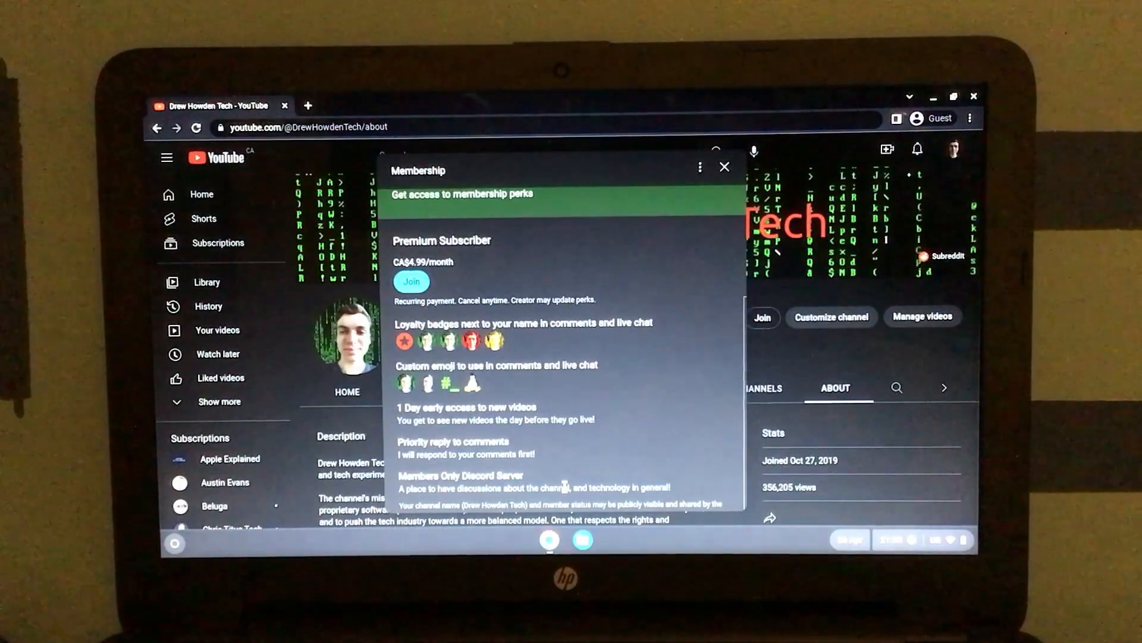
# Open the channel's Join dialog showing CA$4.99/month Premium Subscriber perks
pyautogui.click(724, 166)
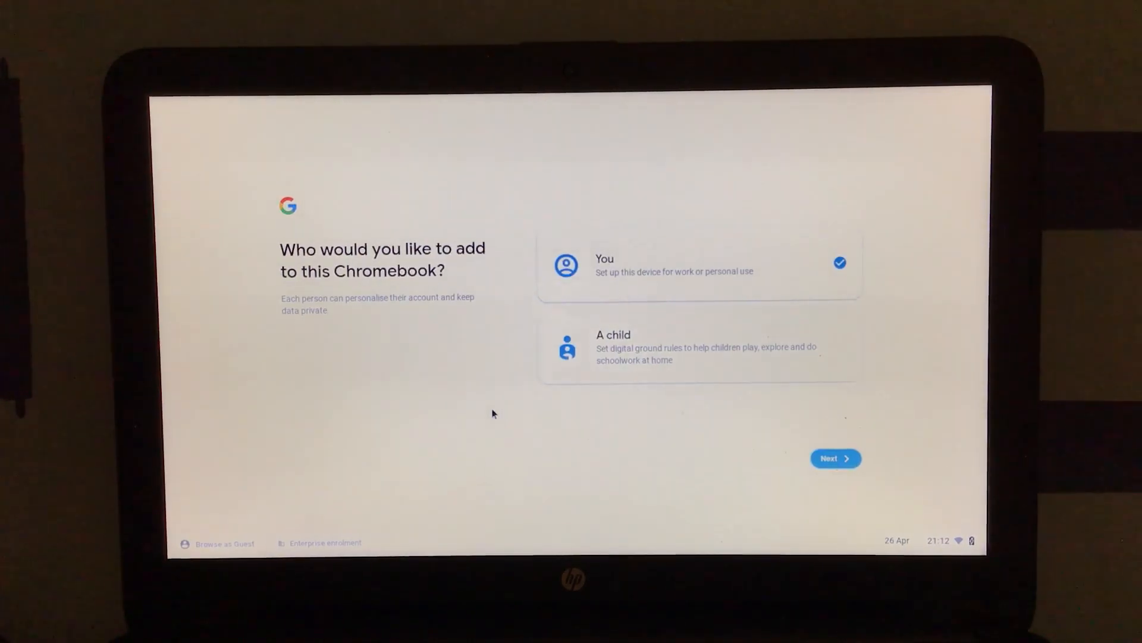
# Continue as guest with diagnostics off, open Print jobs, then exit the guest session
pyautogui.click(835, 459)
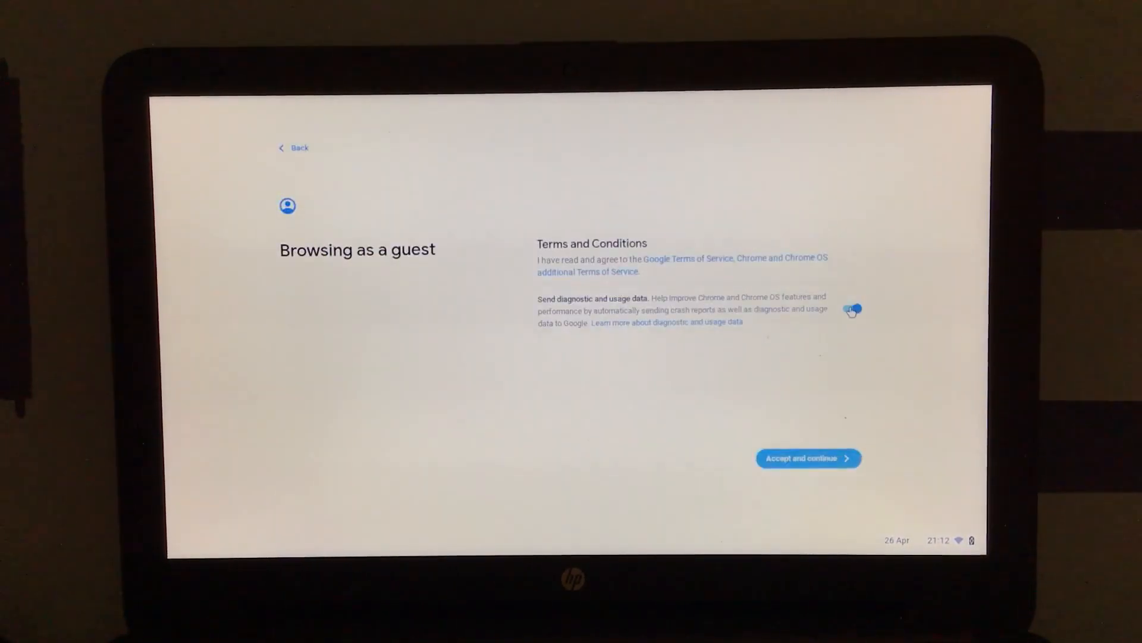
pyautogui.click(852, 308)
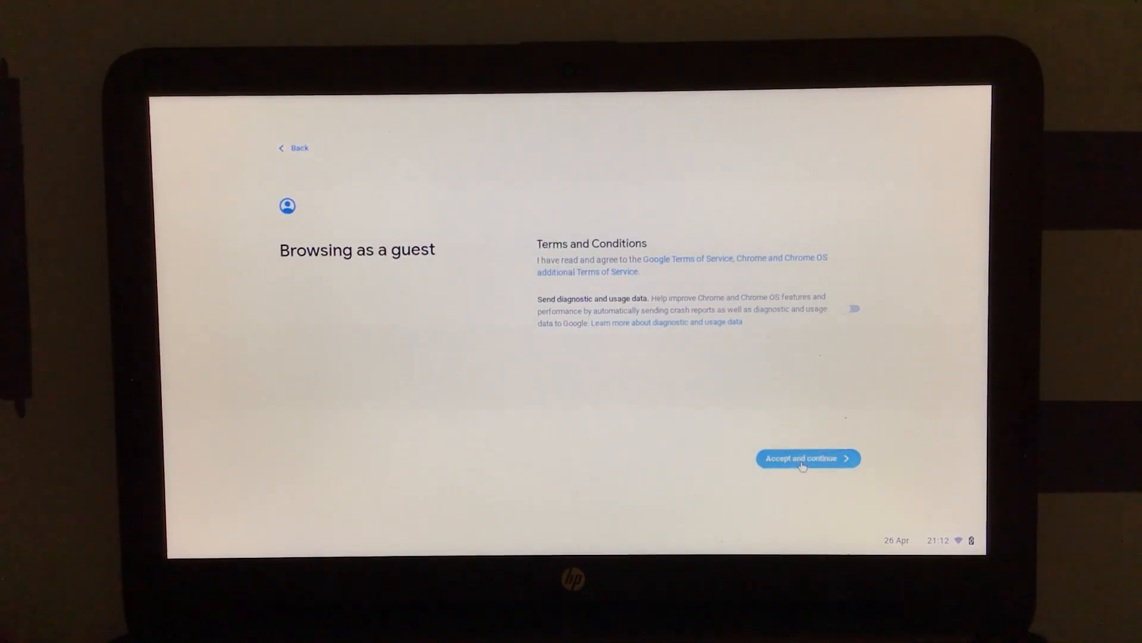
pyautogui.click(808, 458)
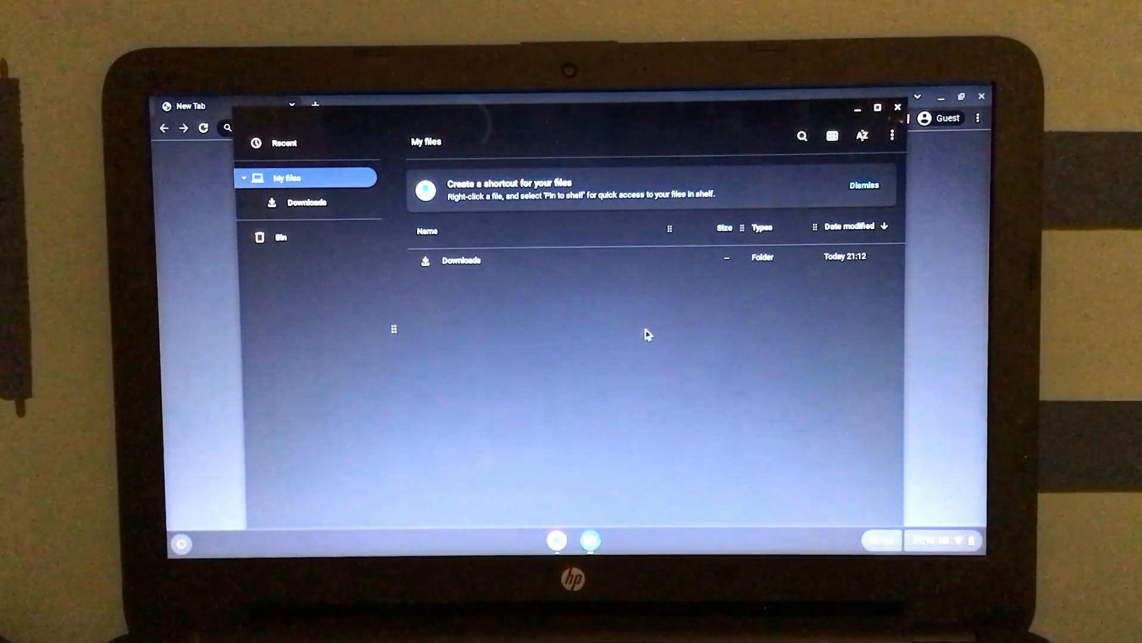
pyautogui.click(181, 542)
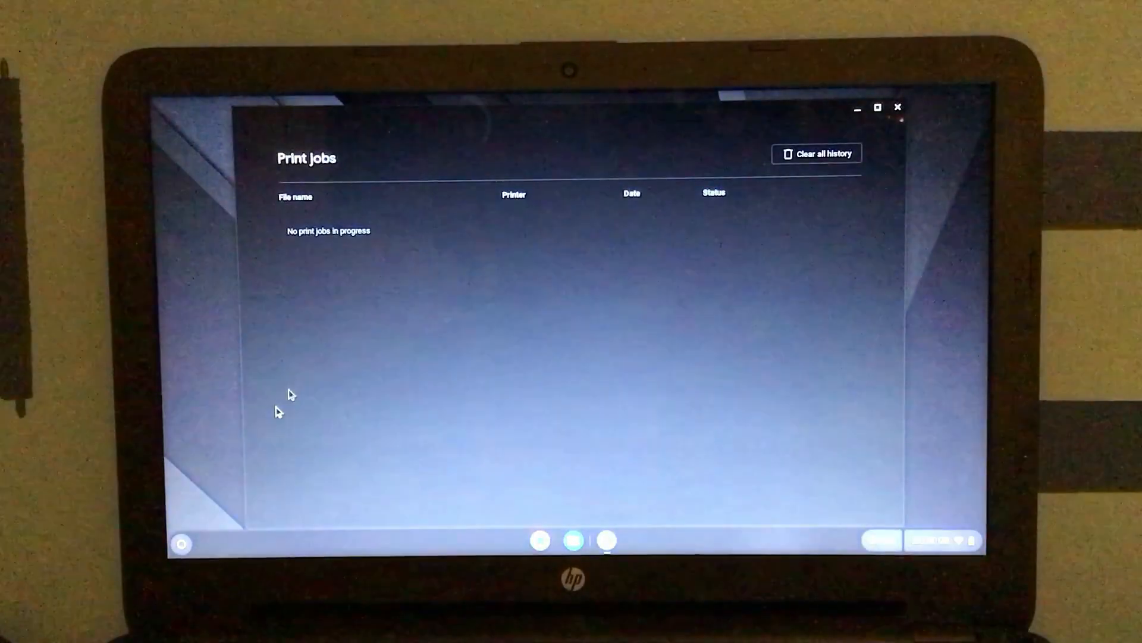
pyautogui.click(898, 107)
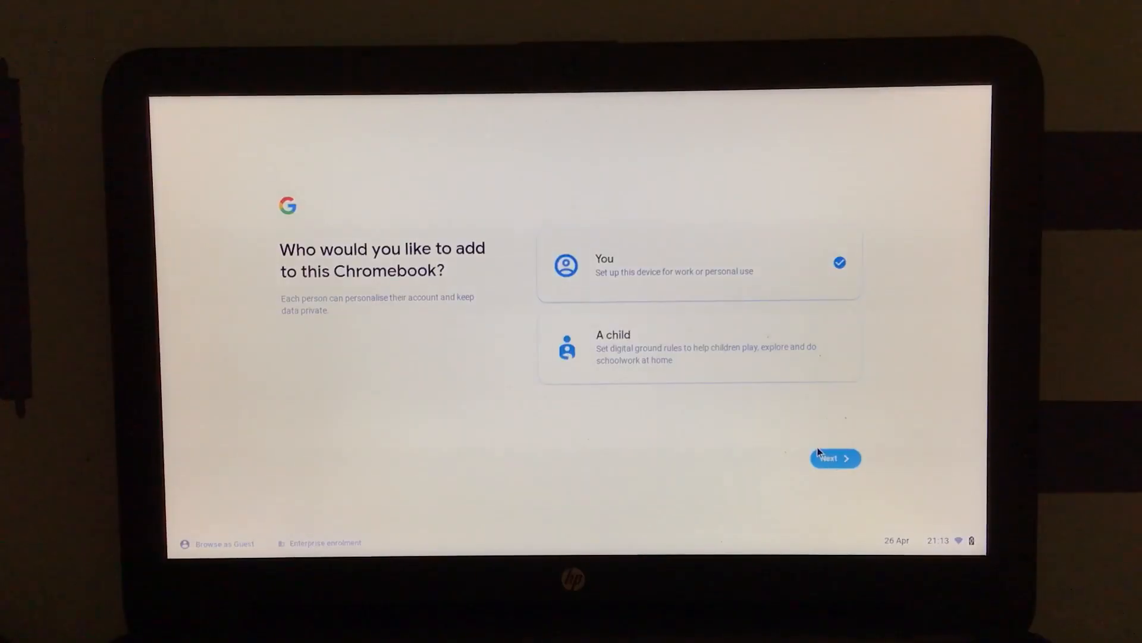
# Set up for yourself, sign in, accept terms and hardware notice, keep Dark theme, finish
pyautogui.click(834, 458)
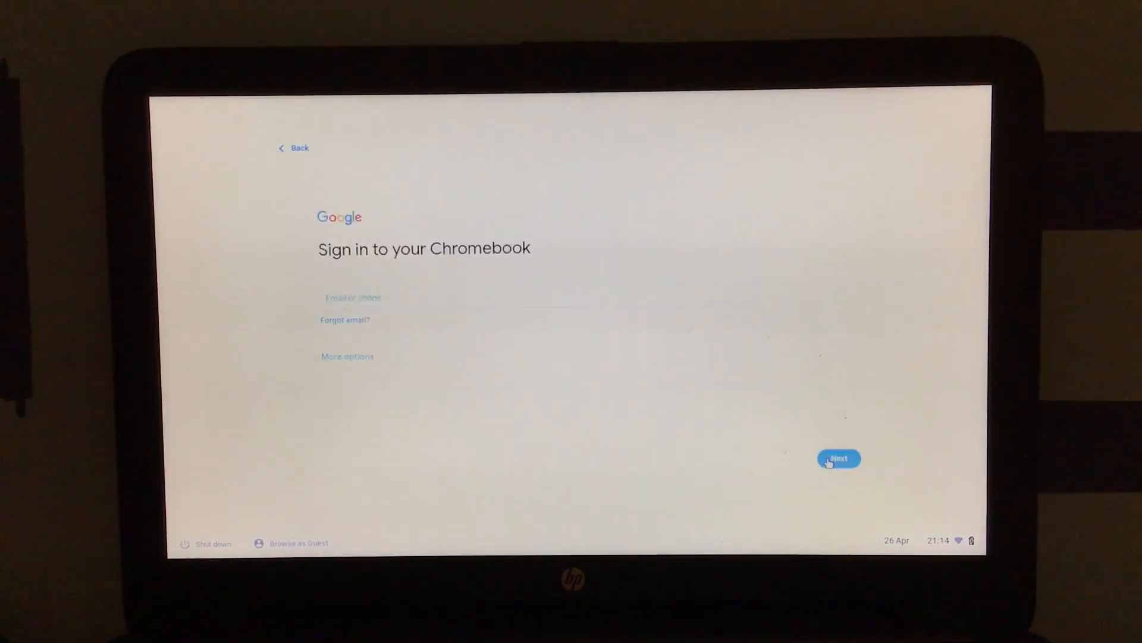
pyautogui.click(571, 296)
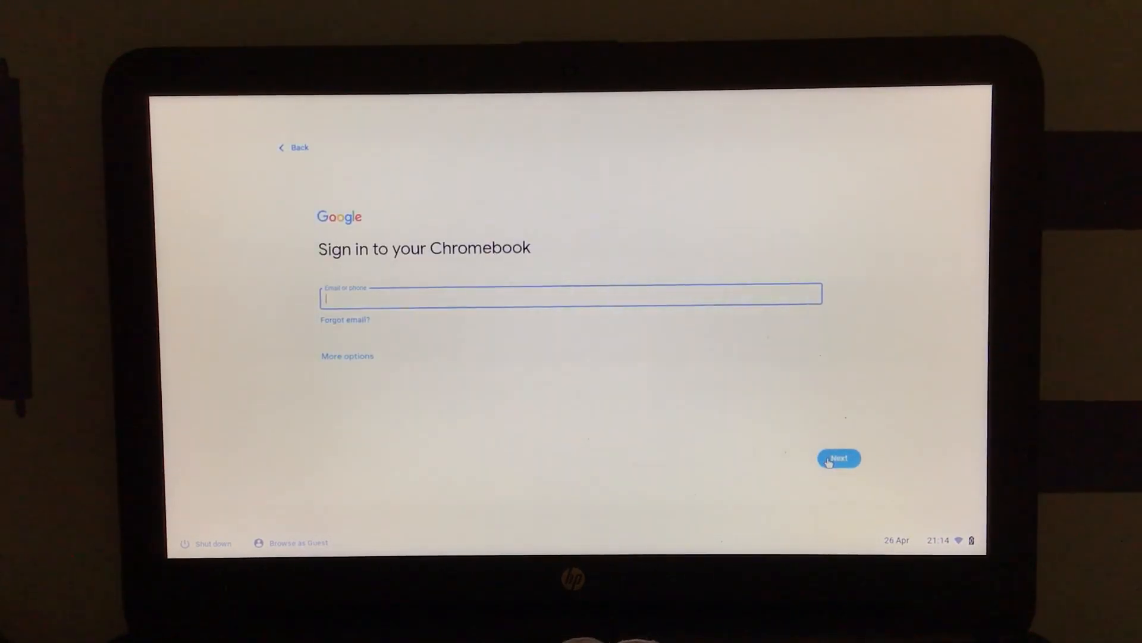
pyautogui.click(837, 458)
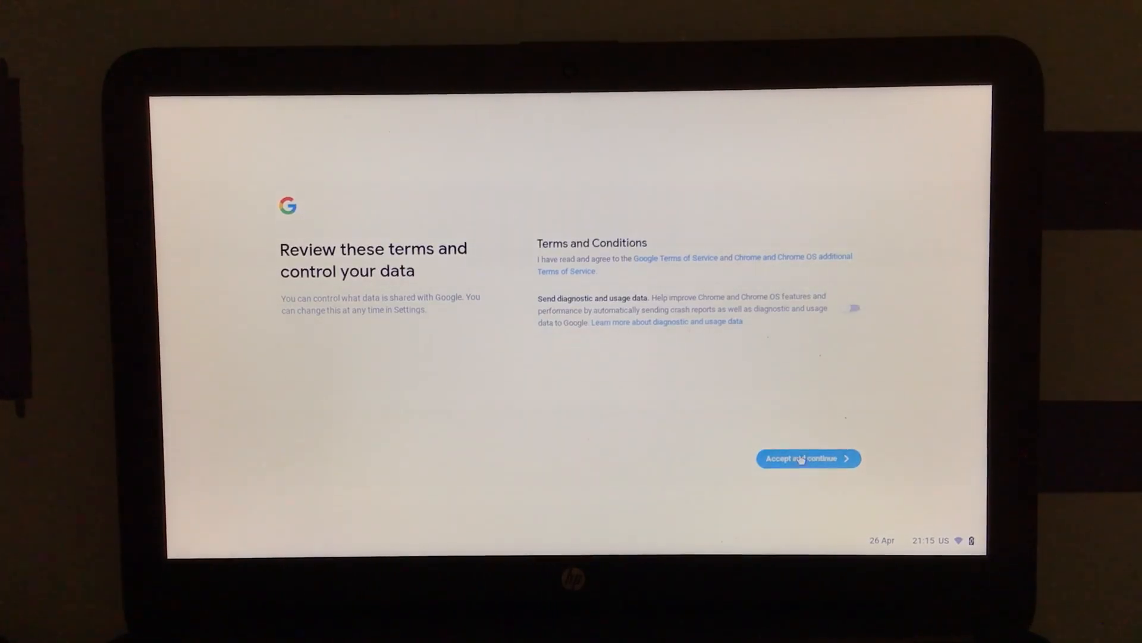
pyautogui.click(808, 458)
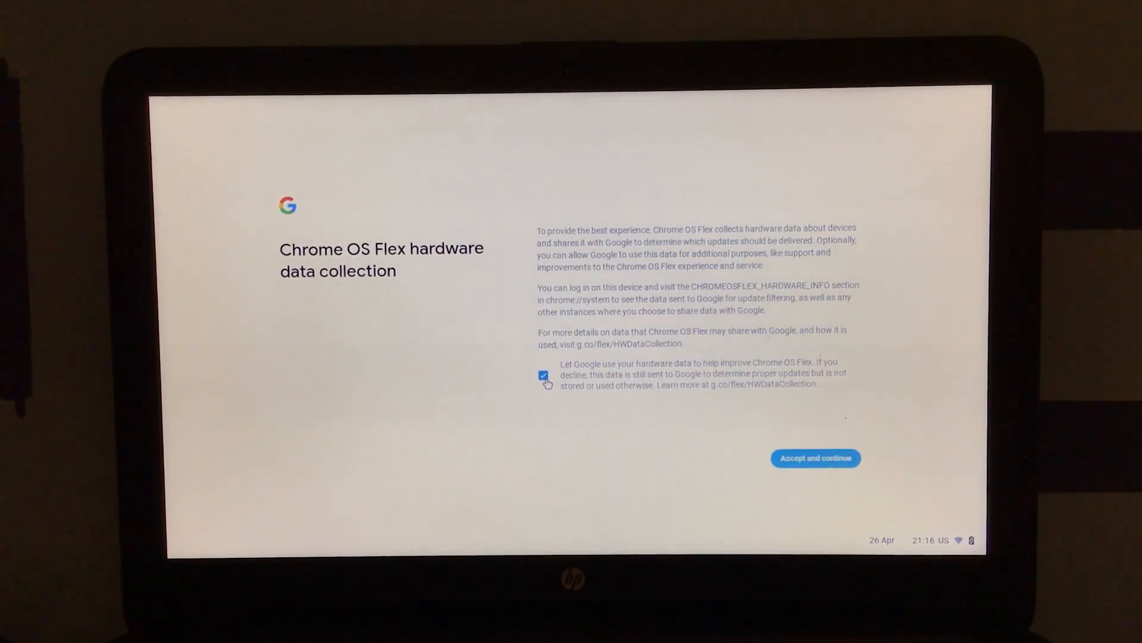
pyautogui.click(815, 458)
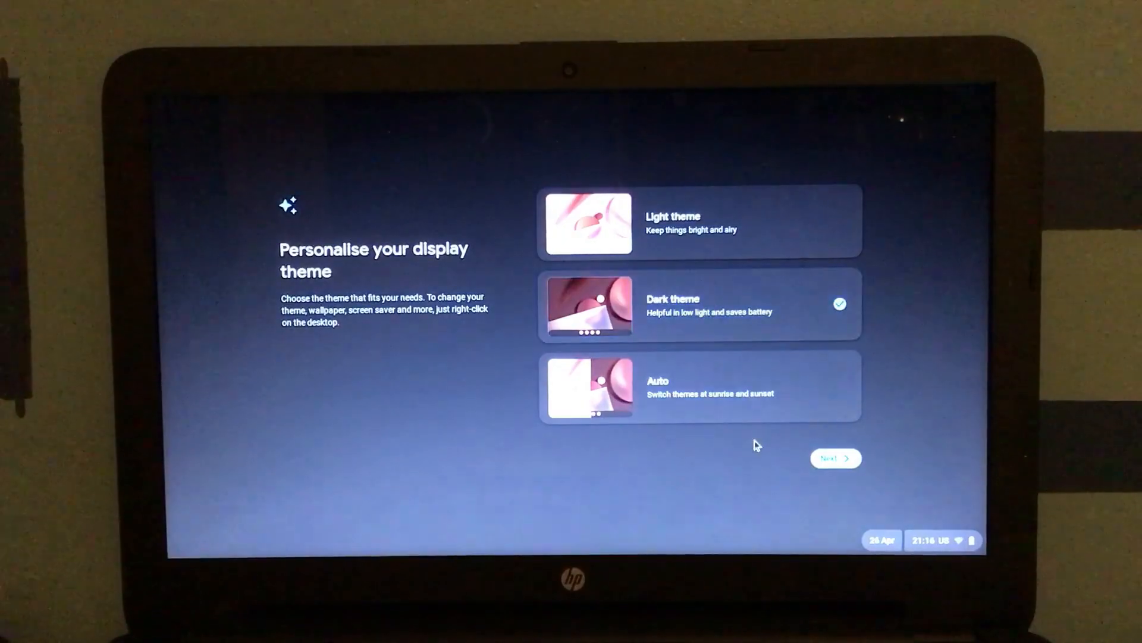
pyautogui.click(835, 458)
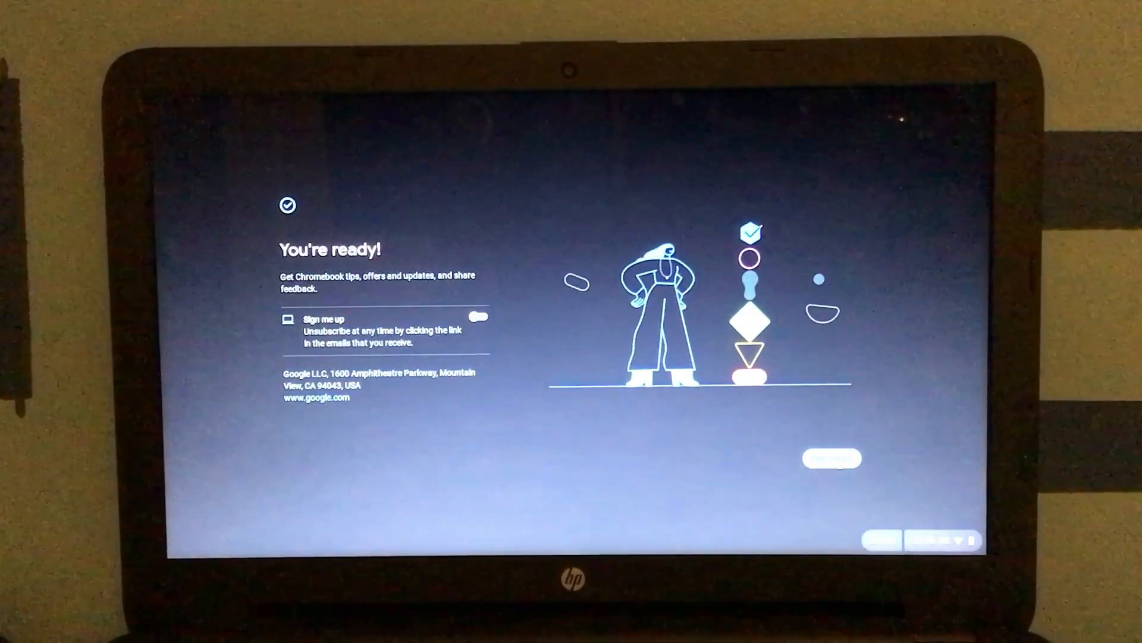
pyautogui.click(831, 458)
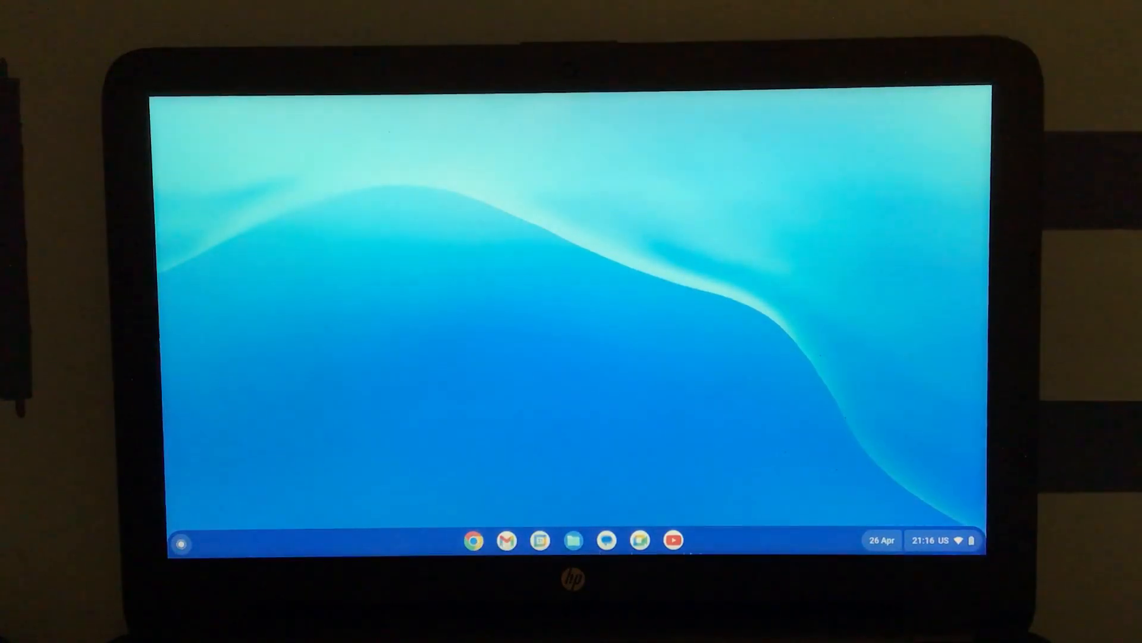
pyautogui.moveTo(227, 551)
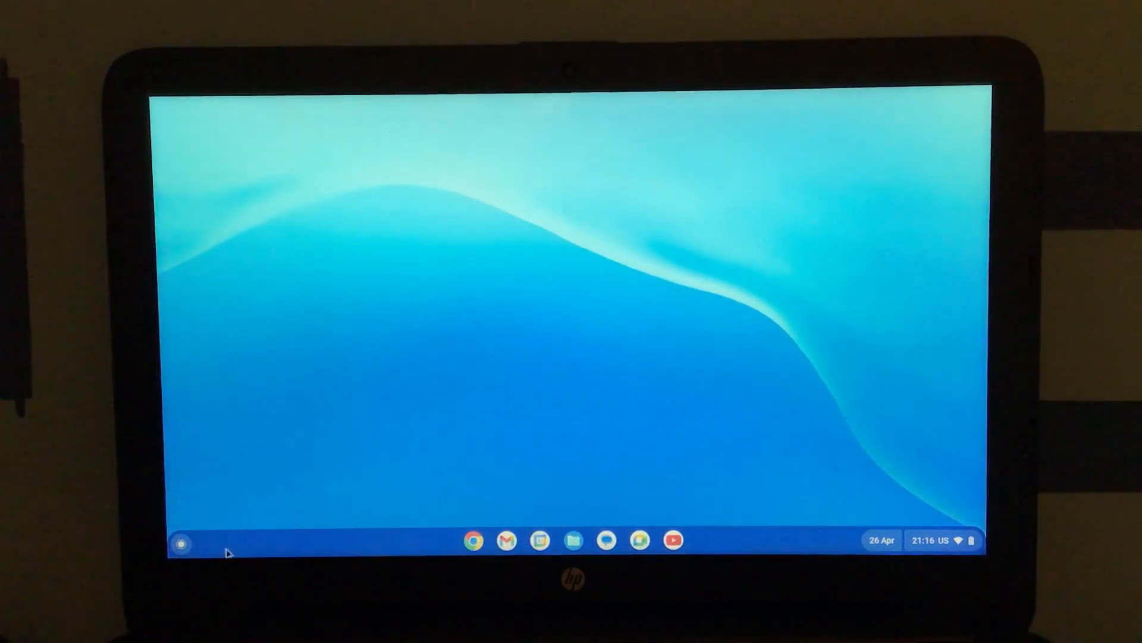
pyautogui.moveTo(211, 551)
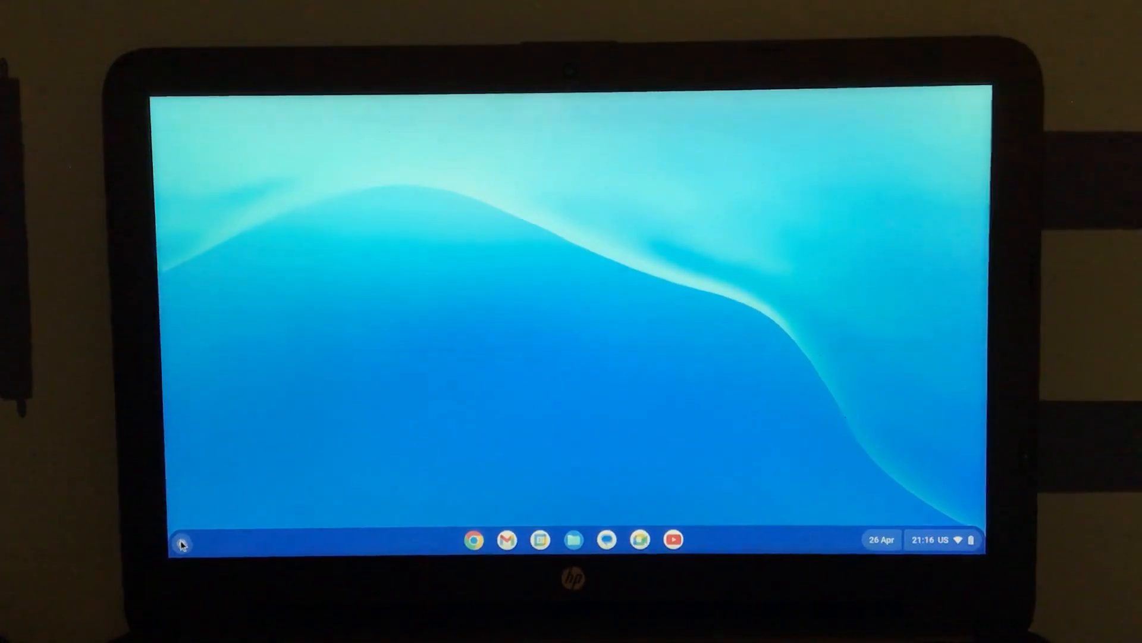
# Start Terminal from the Launcher's full app list
pyautogui.click(181, 539)
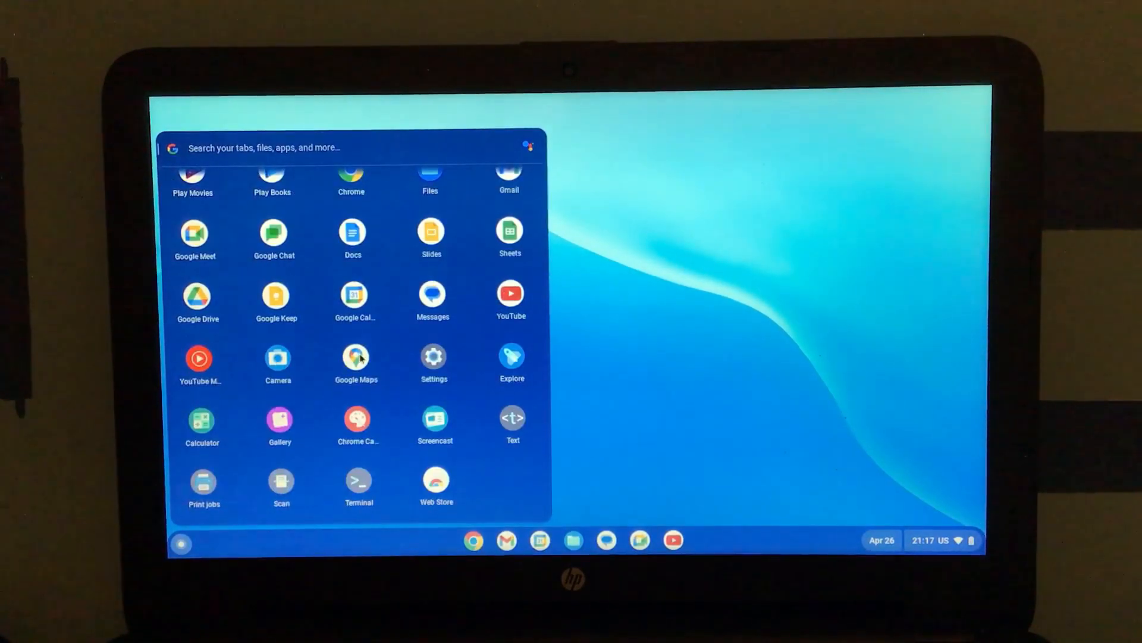
pyautogui.click(358, 486)
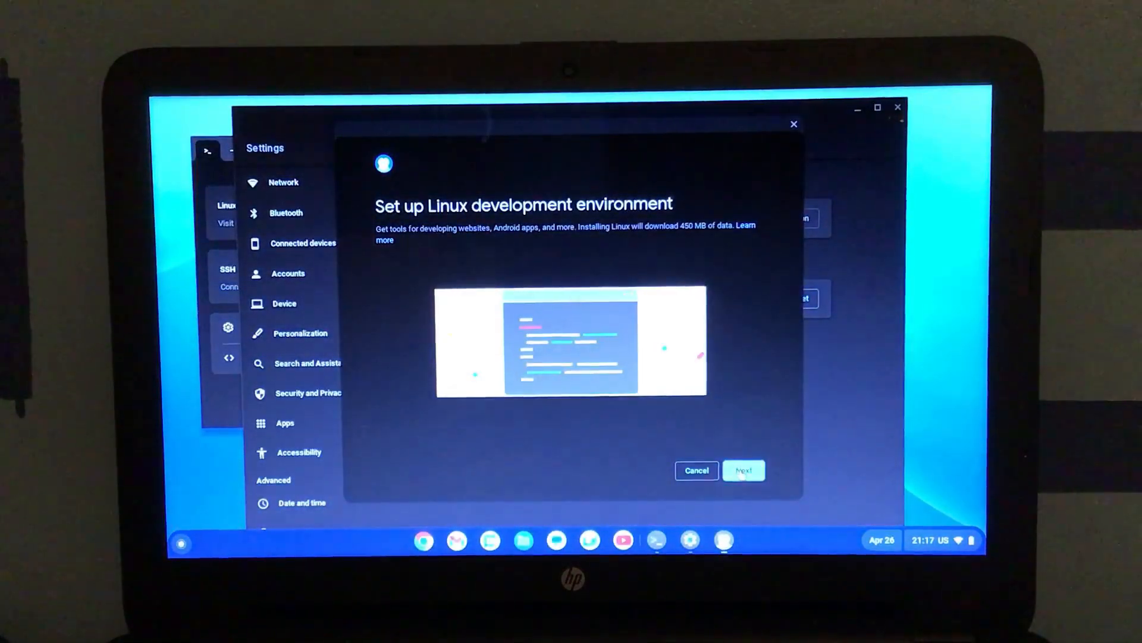
# Install Linux with the Recommended 10.0 GB disk size
pyautogui.click(743, 471)
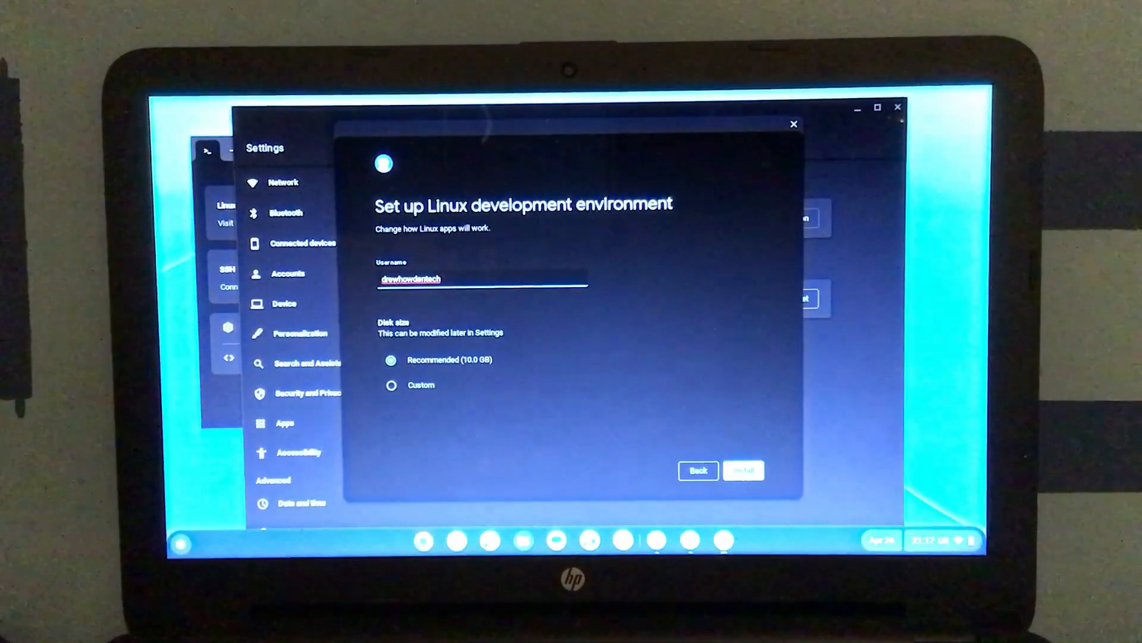
pyautogui.click(743, 470)
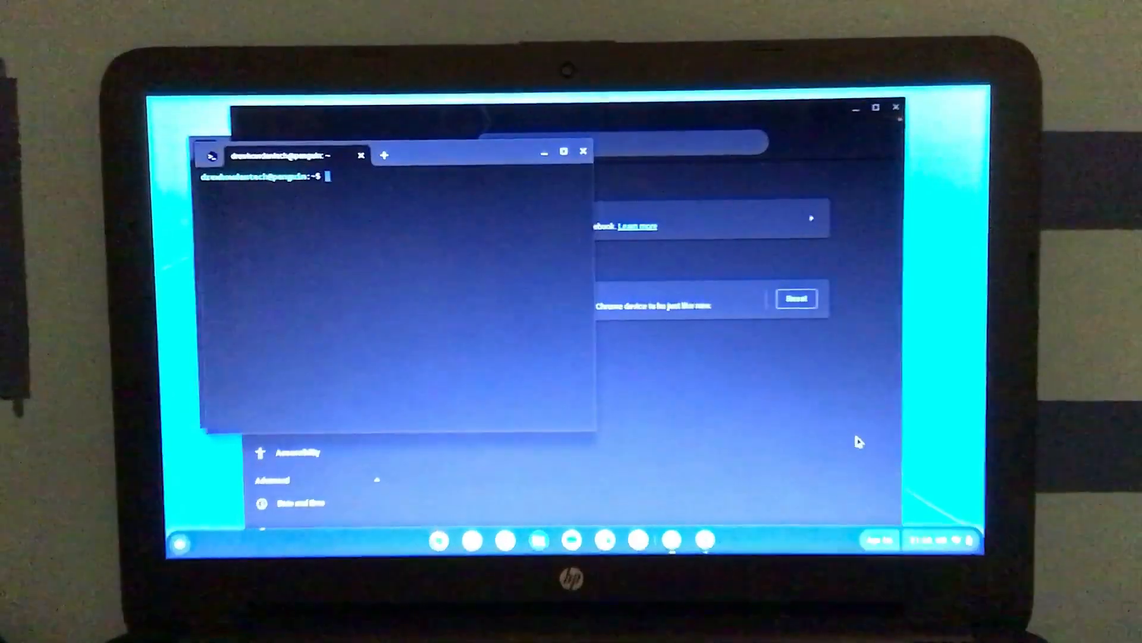
# Run uname -a, uname -r and sudo in Terminal
pyautogui.write('una')
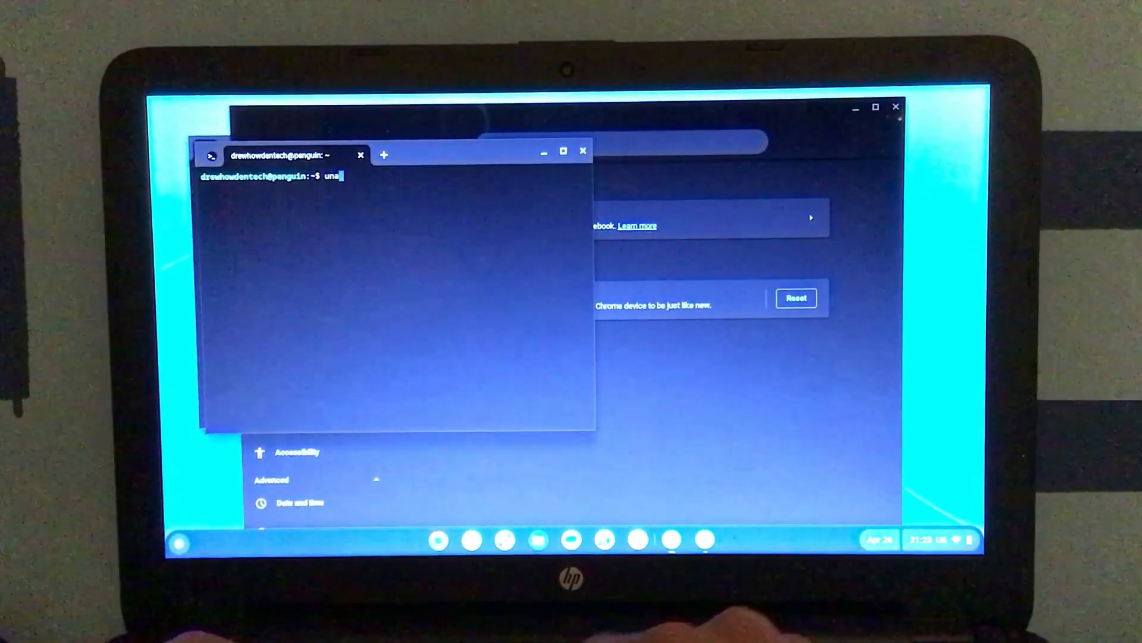
pyautogui.write('me -')
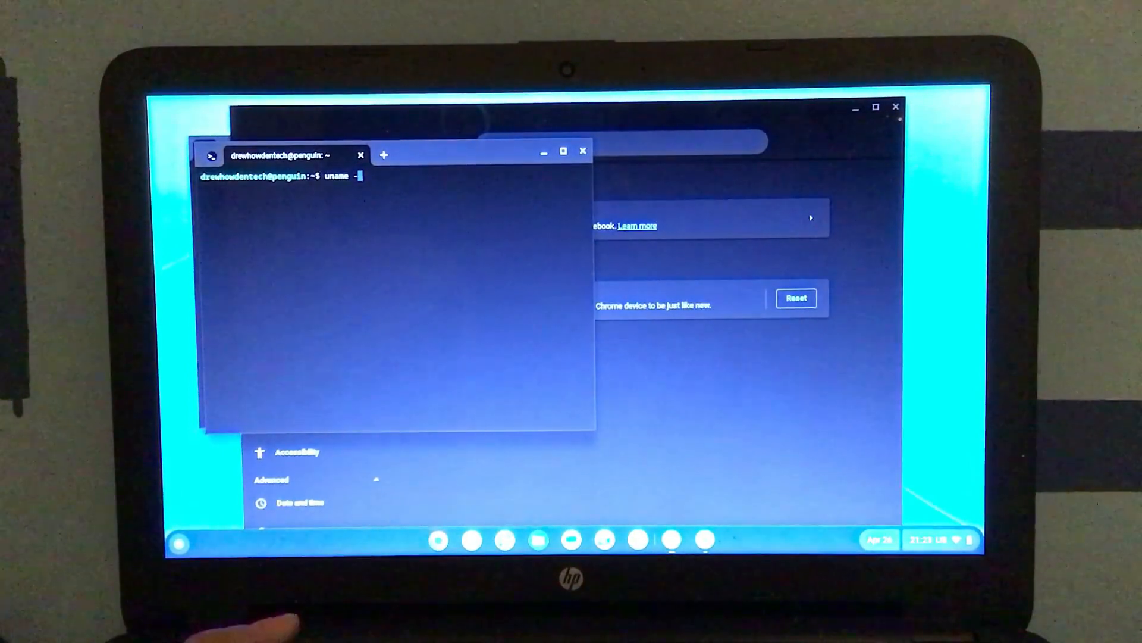
pyautogui.write('a')
pyautogui.write('uname -r')
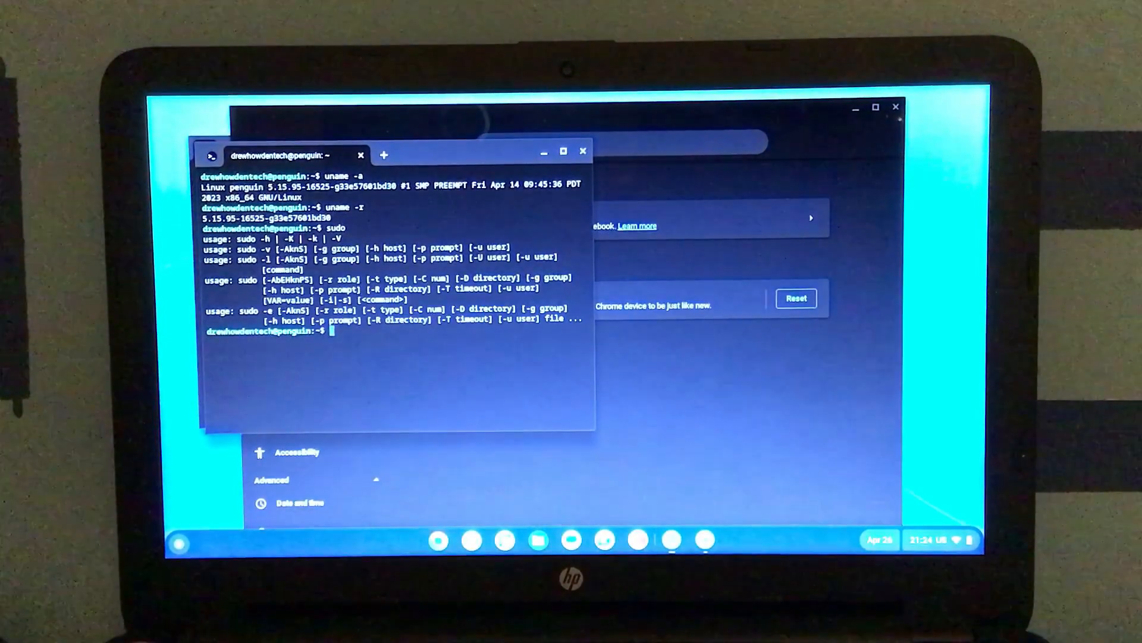
pyautogui.write('l')
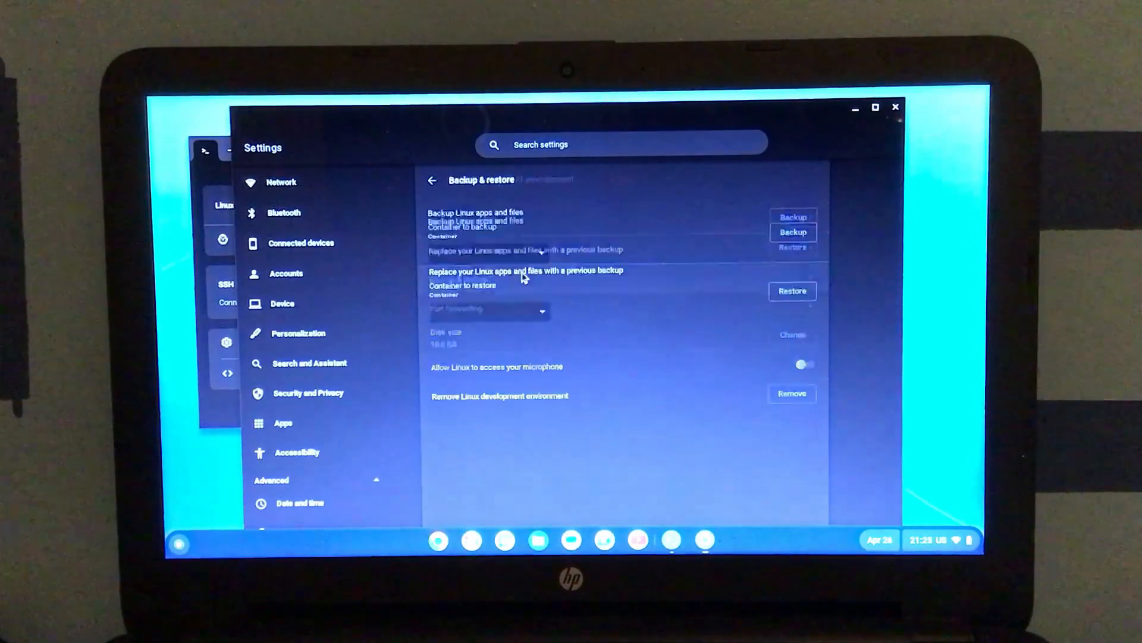
# Return to the Linux development environment settings, then launch Files from the app list
pyautogui.click(431, 180)
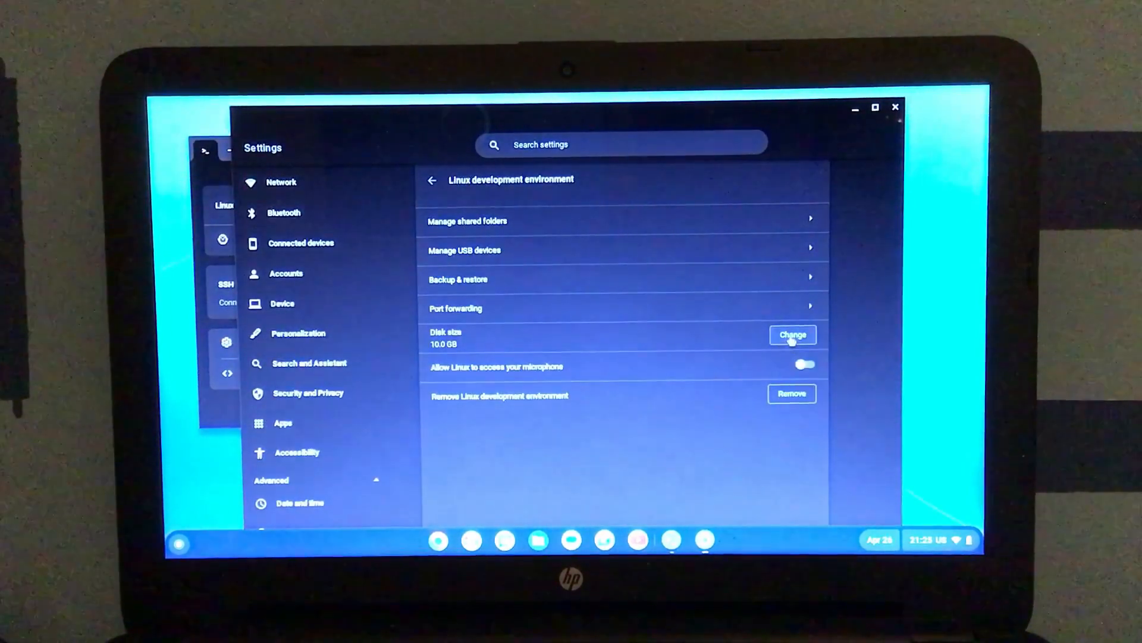
pyautogui.click(179, 542)
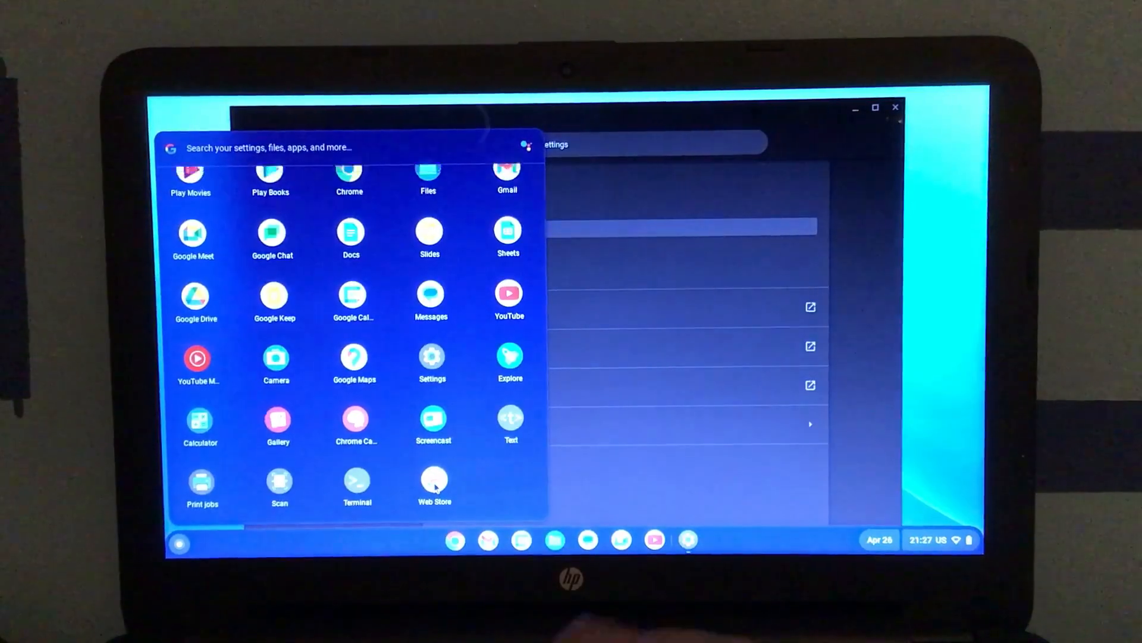
pyautogui.click(435, 481)
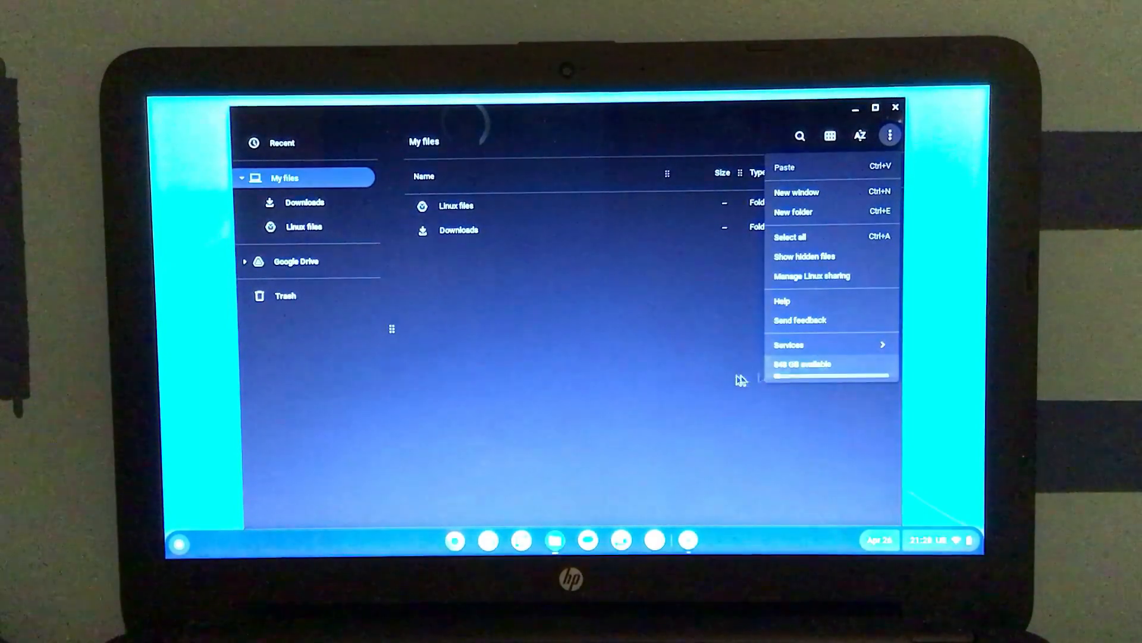
# Dismiss the Files options menu and close the Files window
pyautogui.click(731, 374)
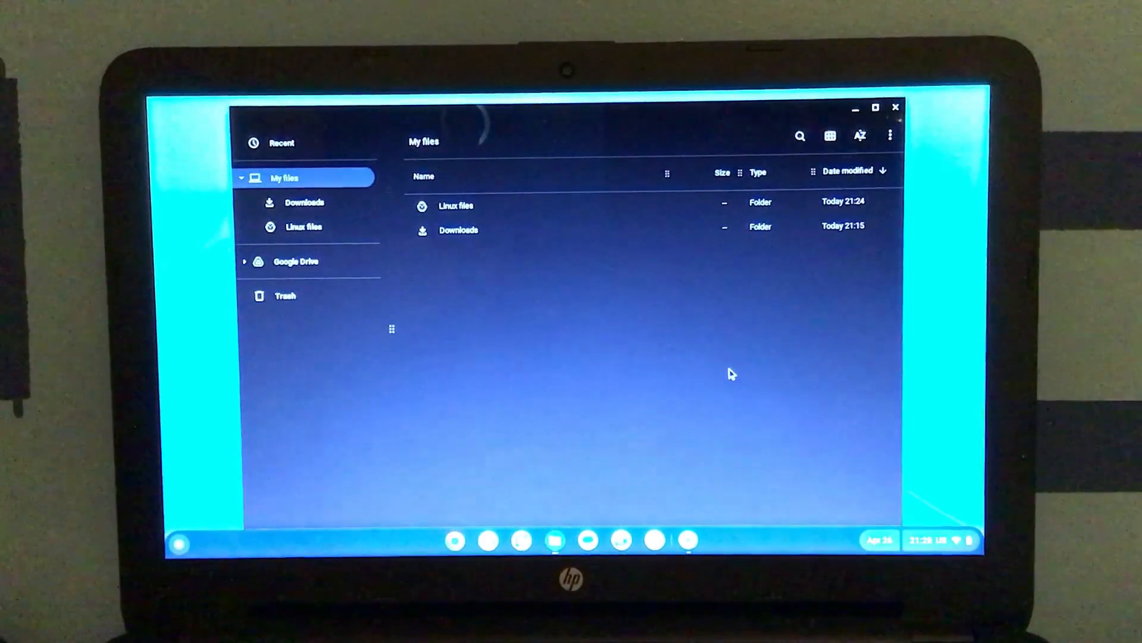
pyautogui.click(895, 107)
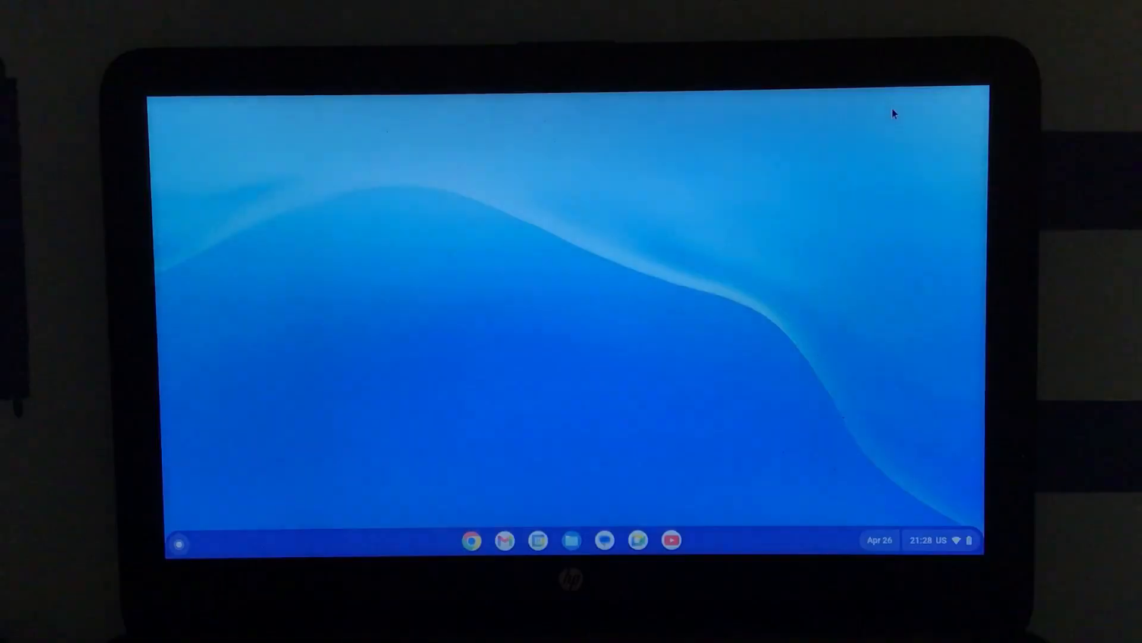